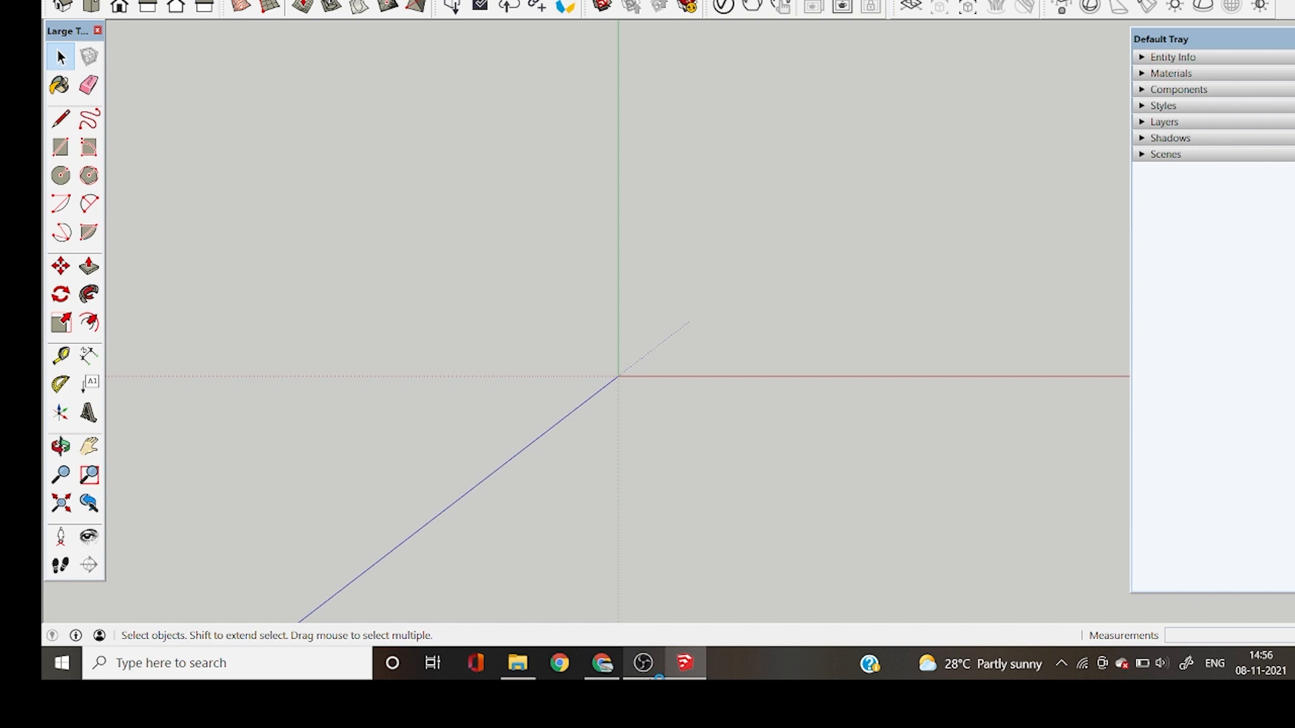
- Draw a tall thin rectangle and push/pull it into an upright 3D panel
left_click(60, 147)
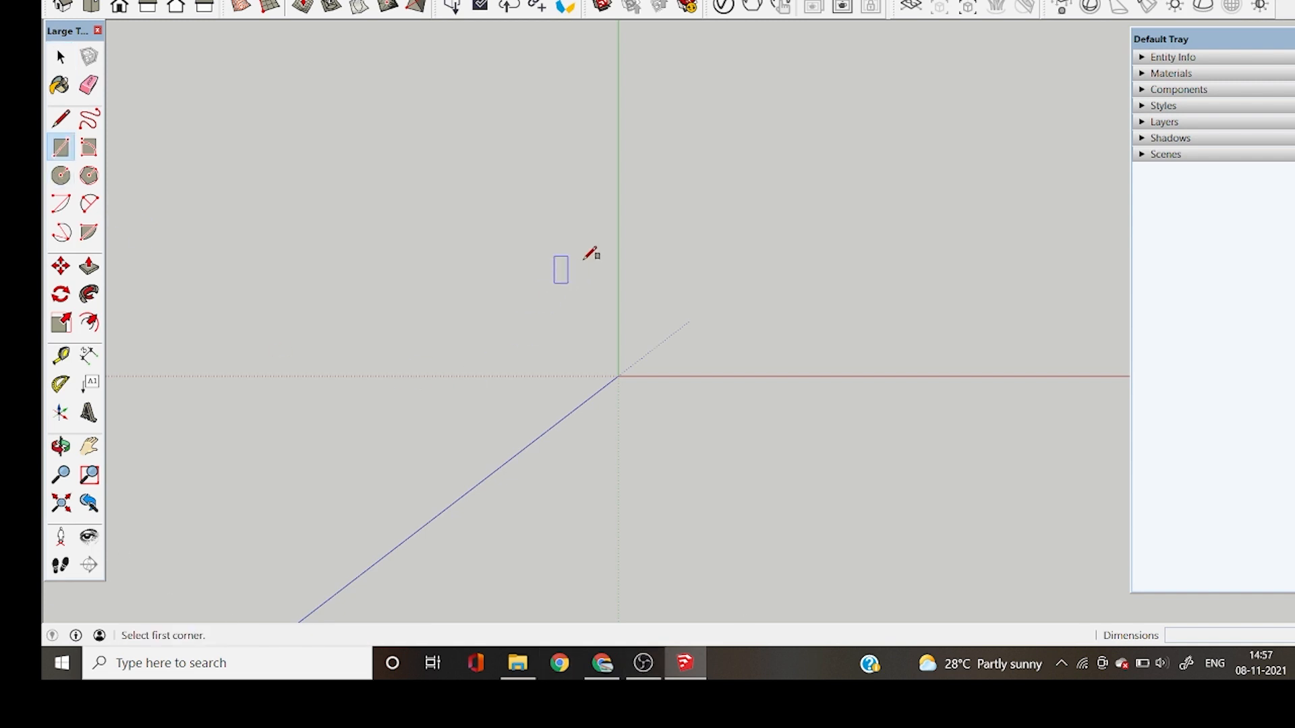
left_click(88, 266)
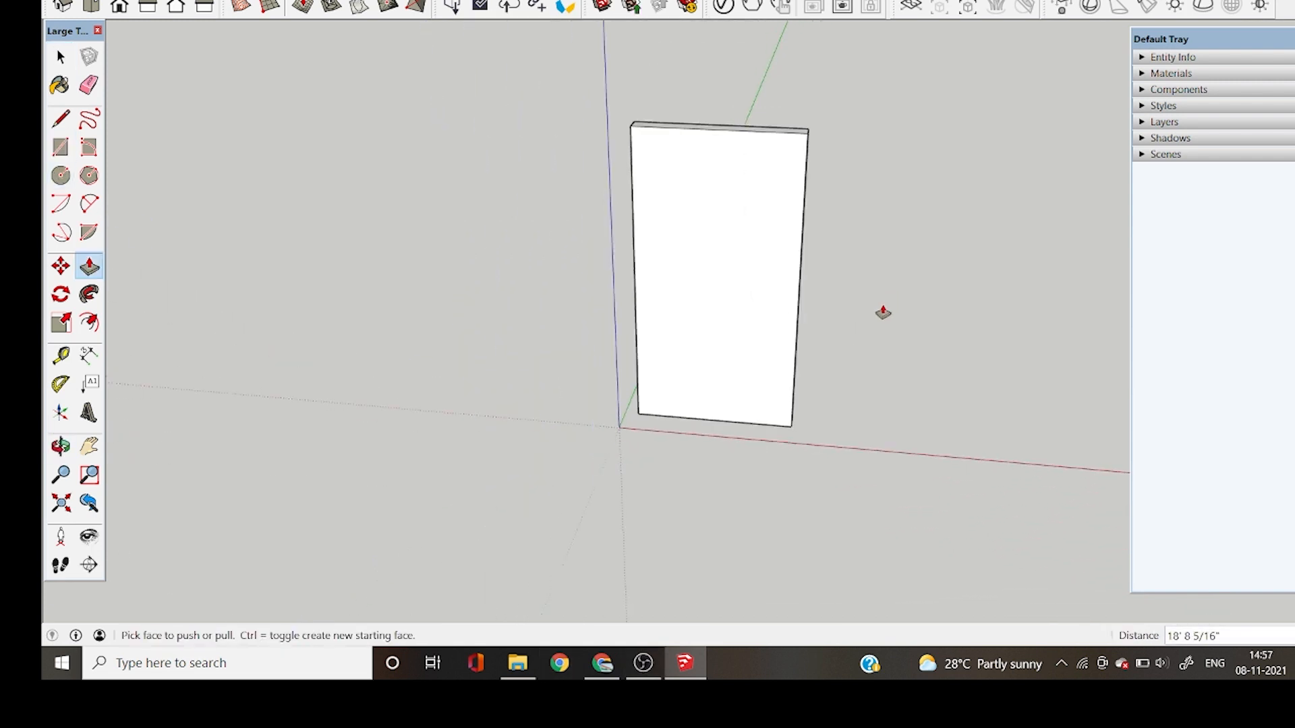
left_click(60, 445)
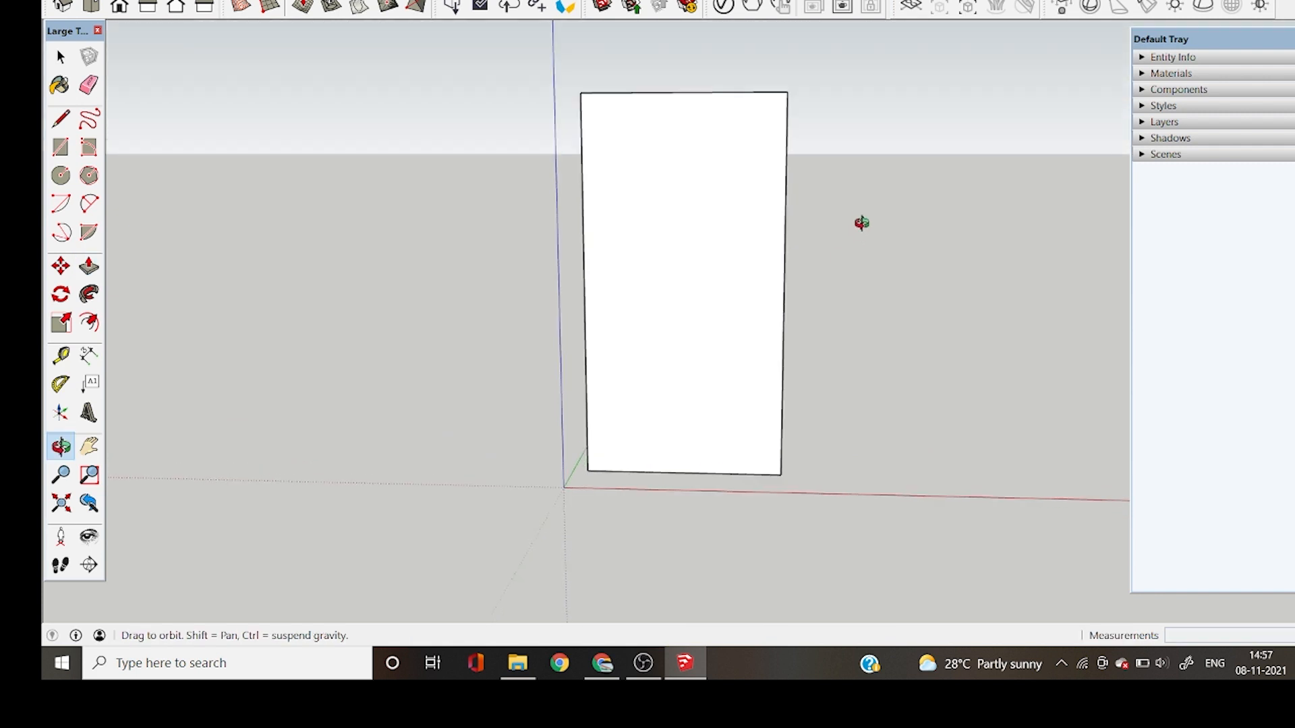
left_click(88, 266)
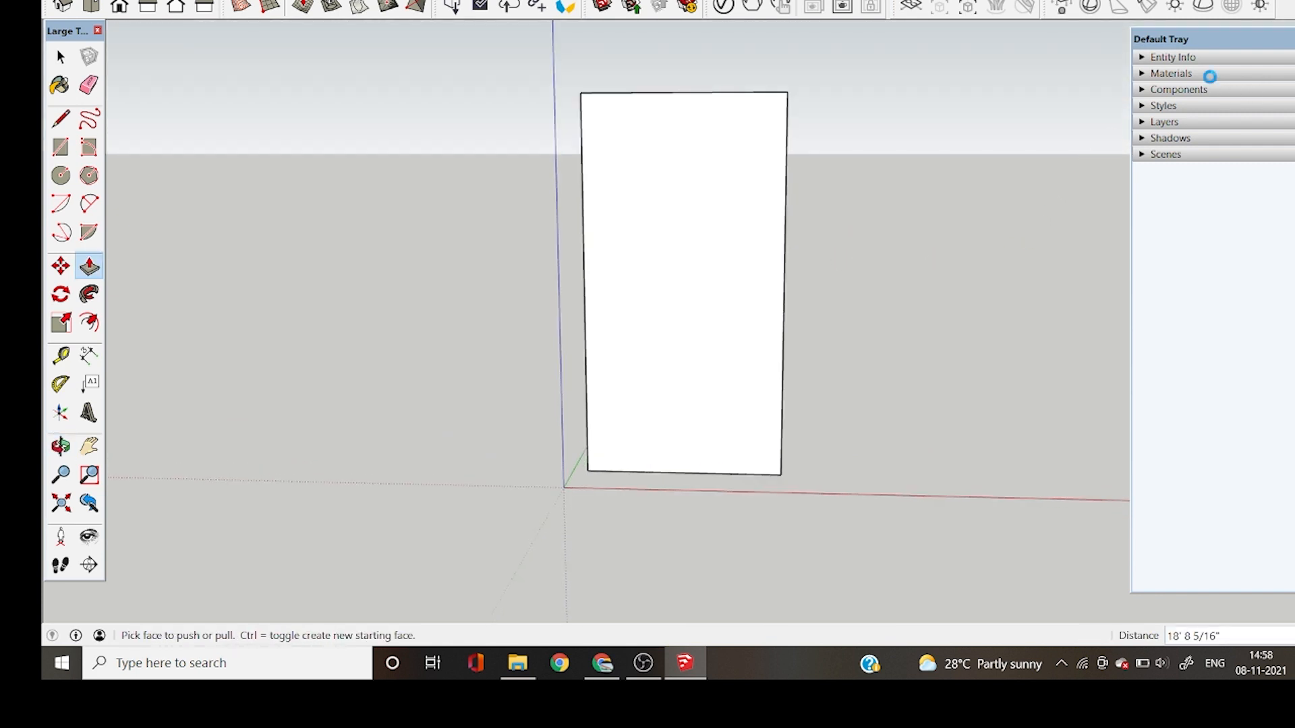
- Paint the panel with the Wood Bamboo material from the Wood category
left_click(1170, 72)
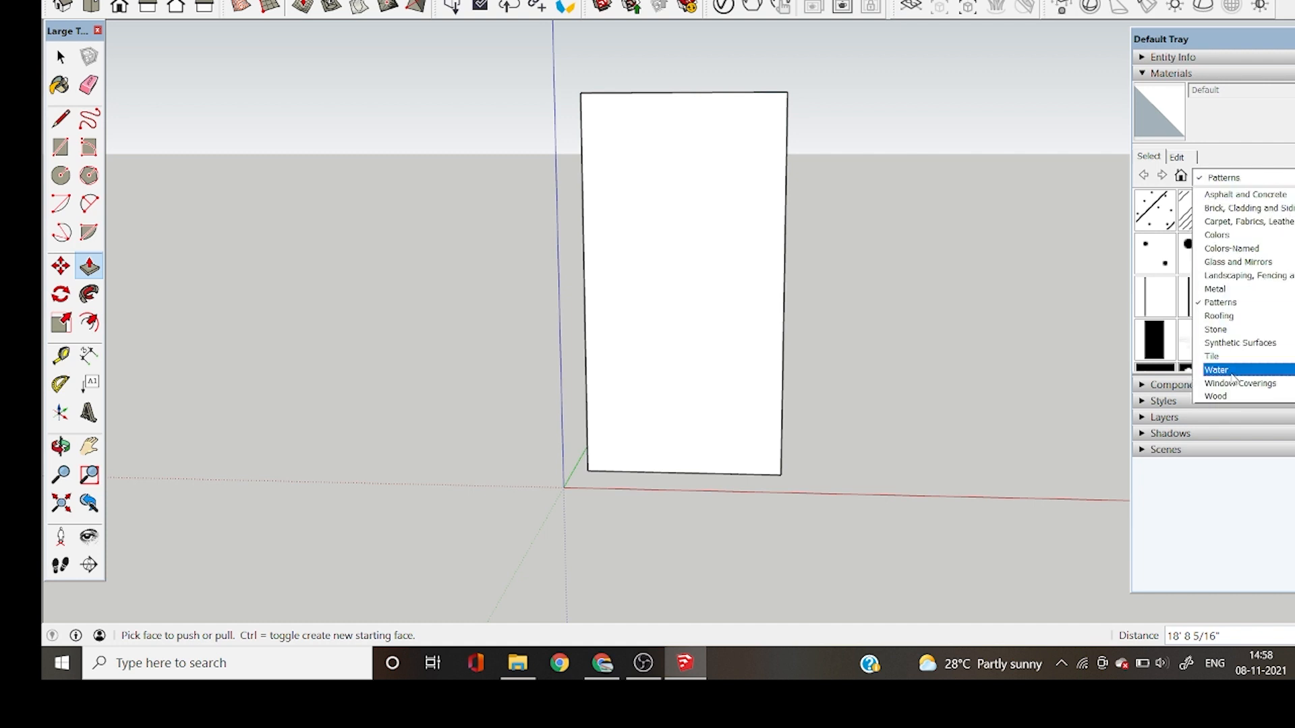
left_click(1215, 397)
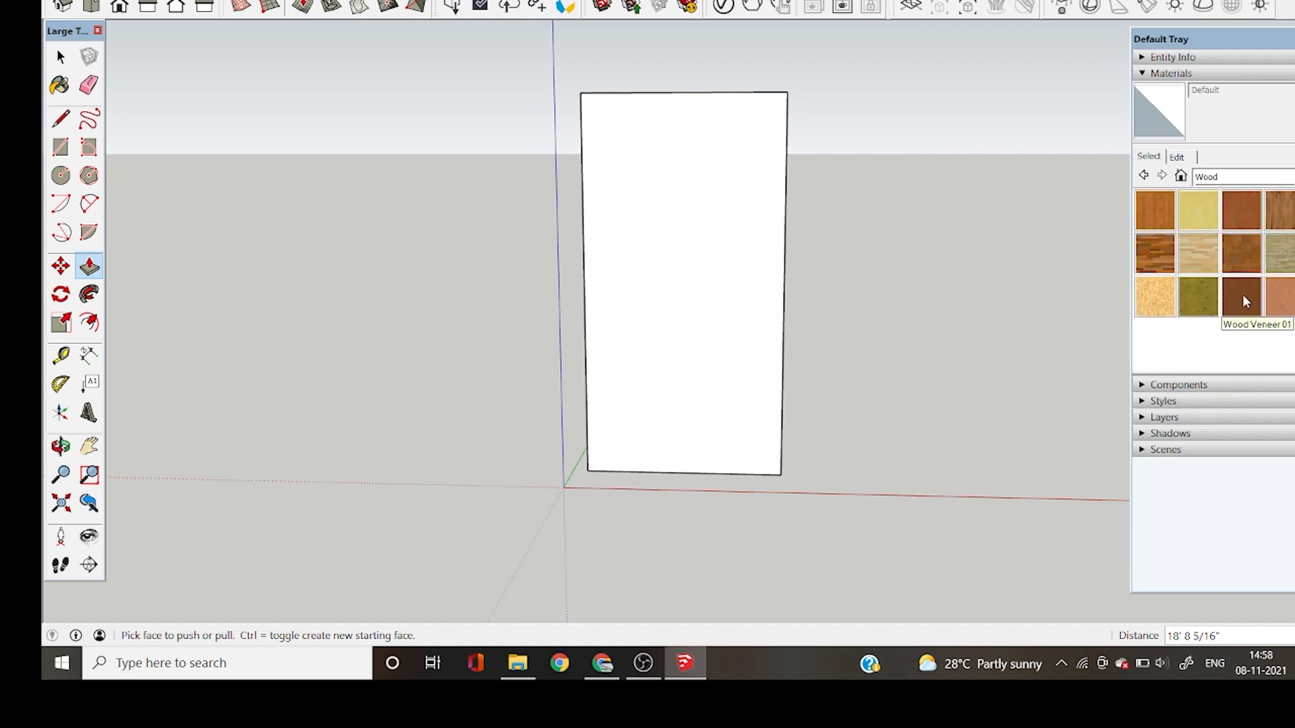
mouse_move(1154, 208)
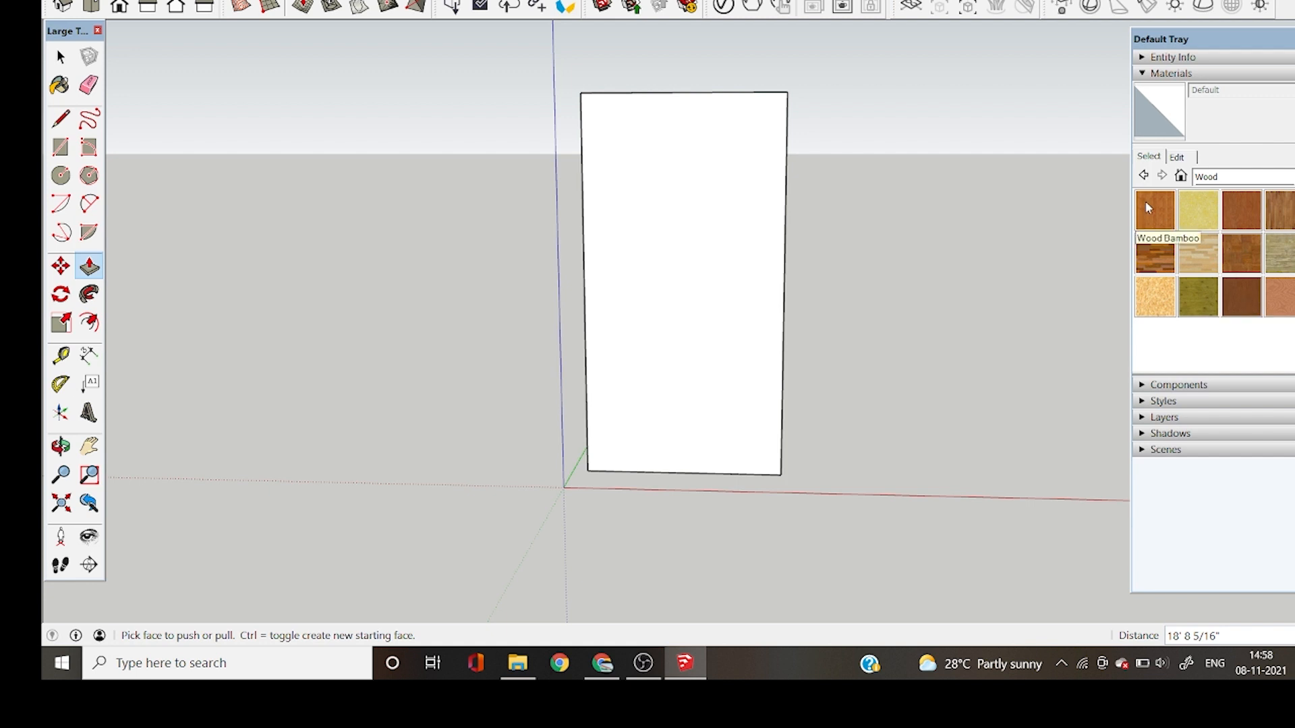
left_click(1156, 208)
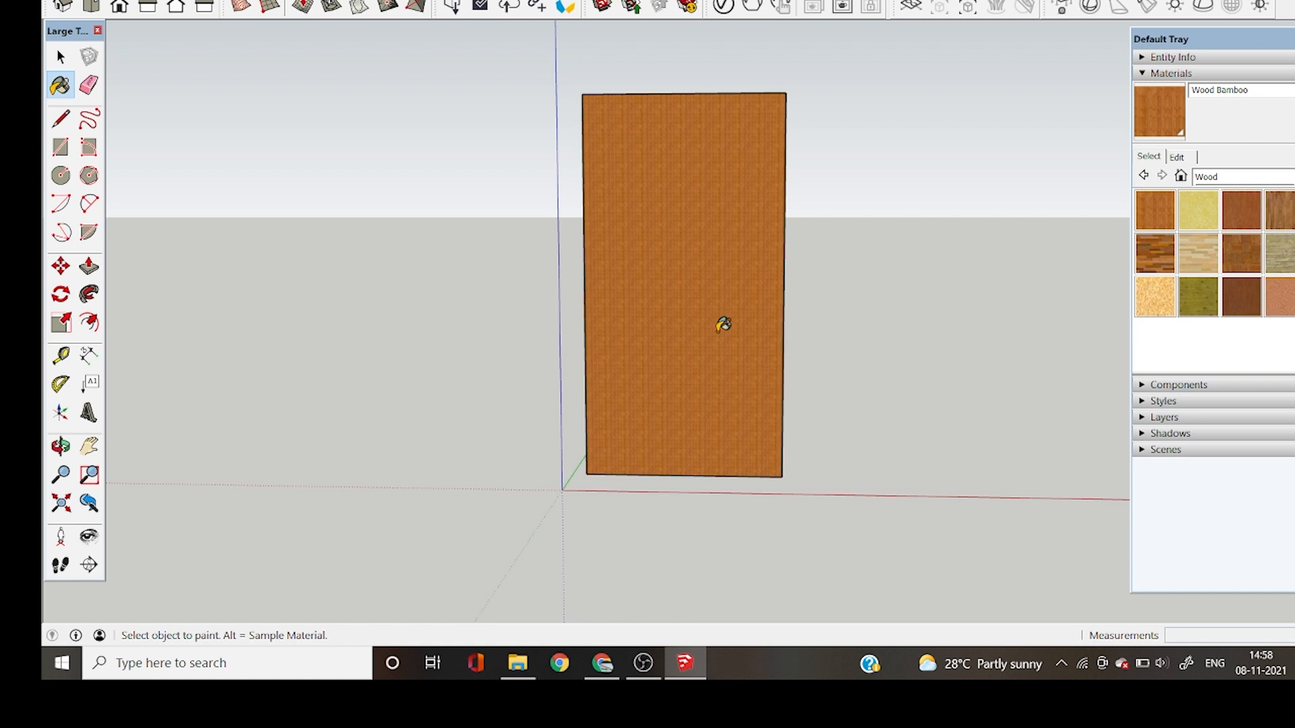
mouse_move(148, 386)
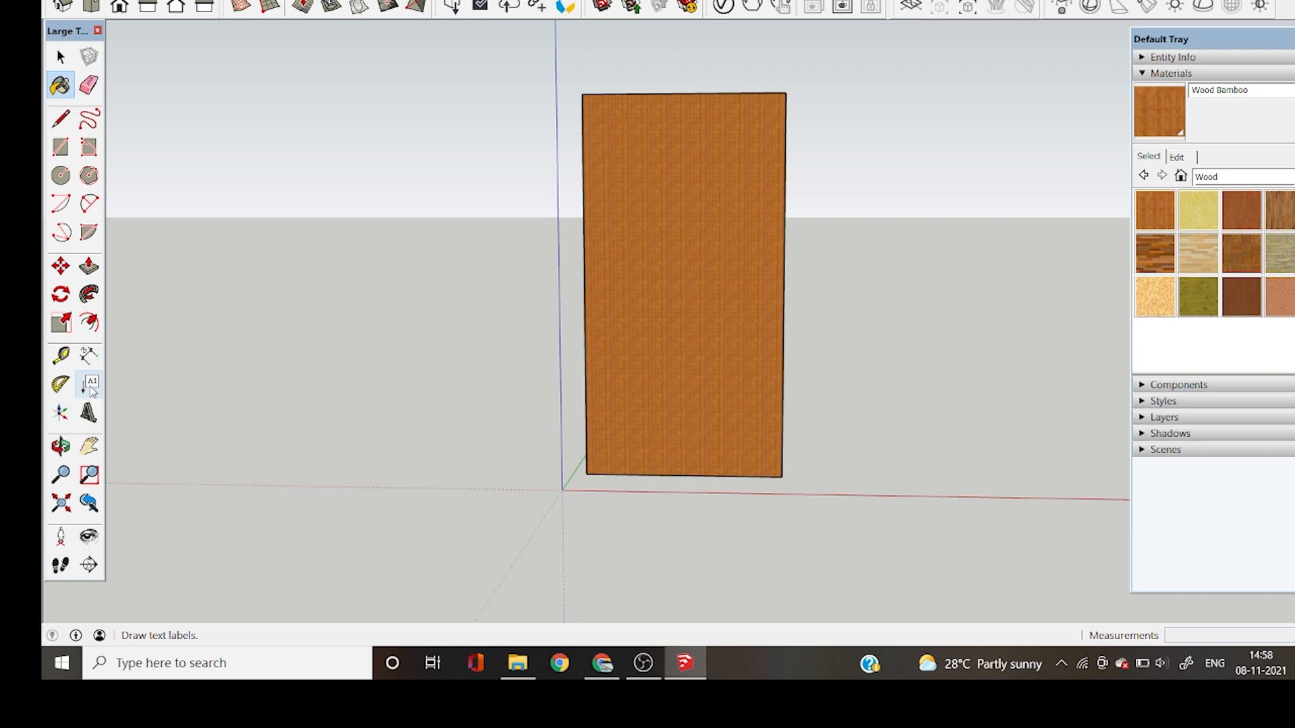
- Place a leader text on the panel face reading 'Wooden Bambo'
left_click(87, 383)
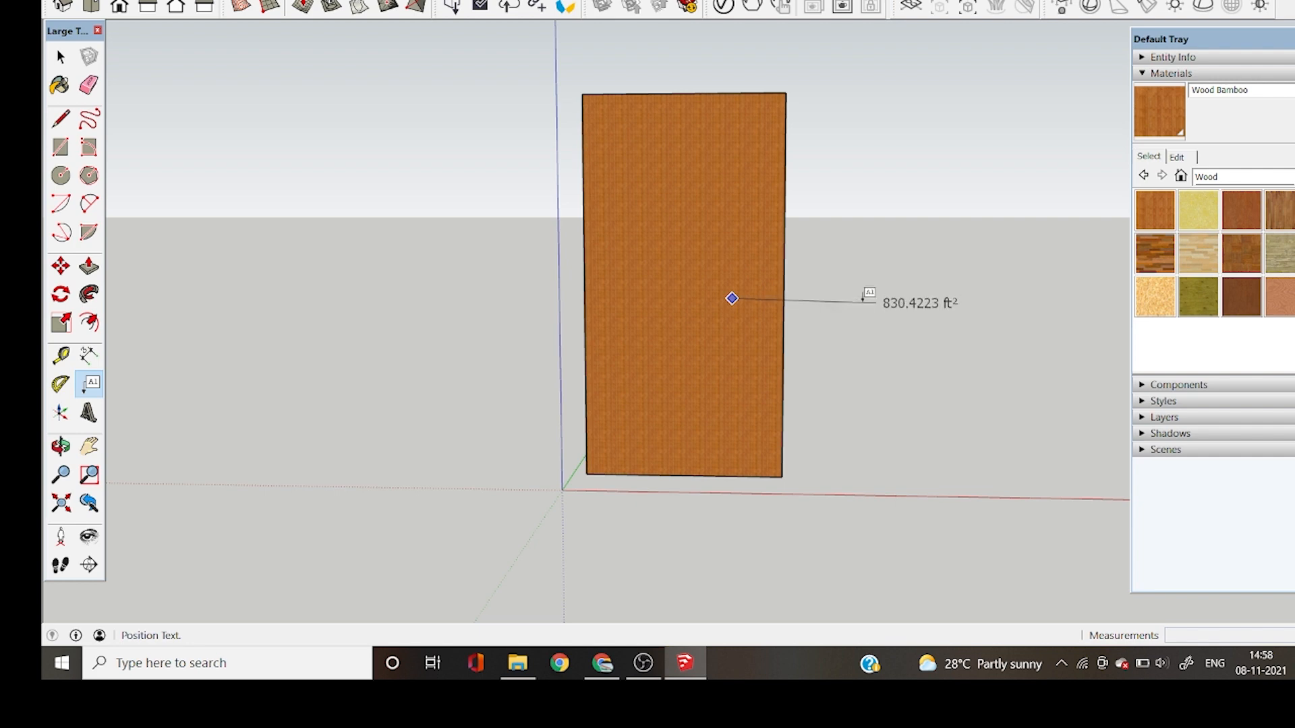
left_click(916, 300)
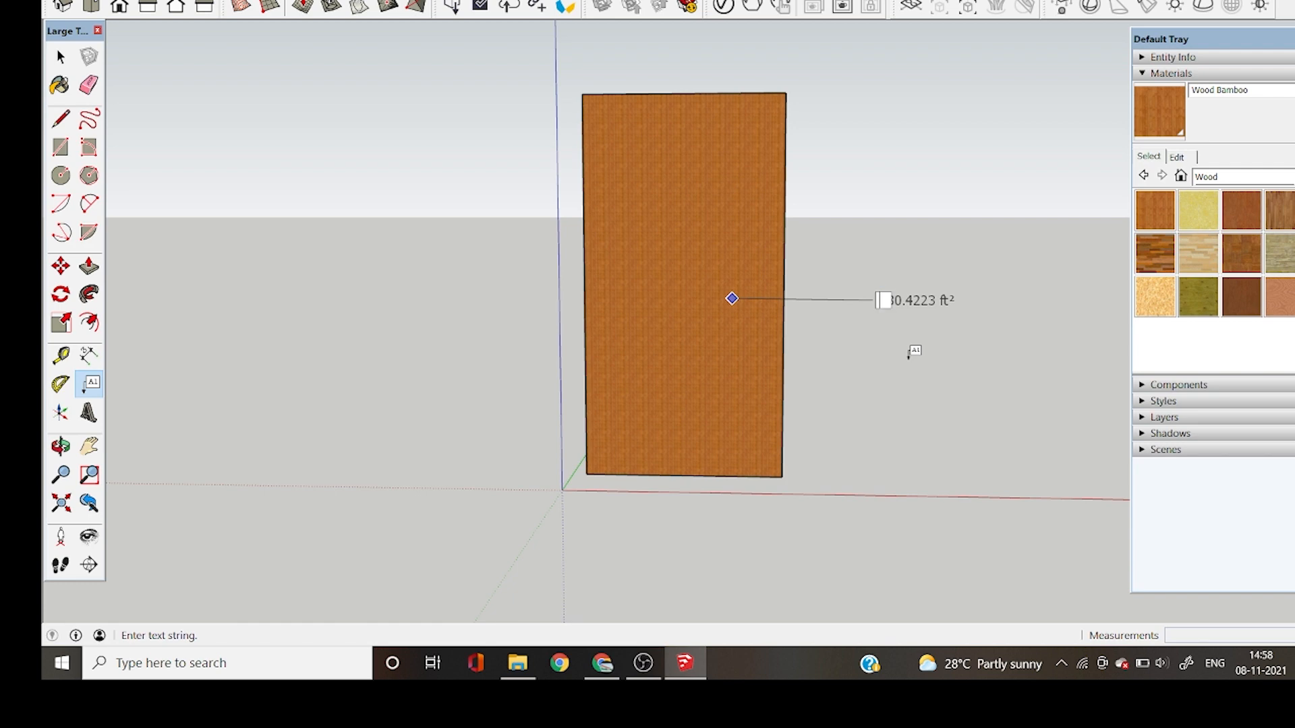
type("WOoden Bam")
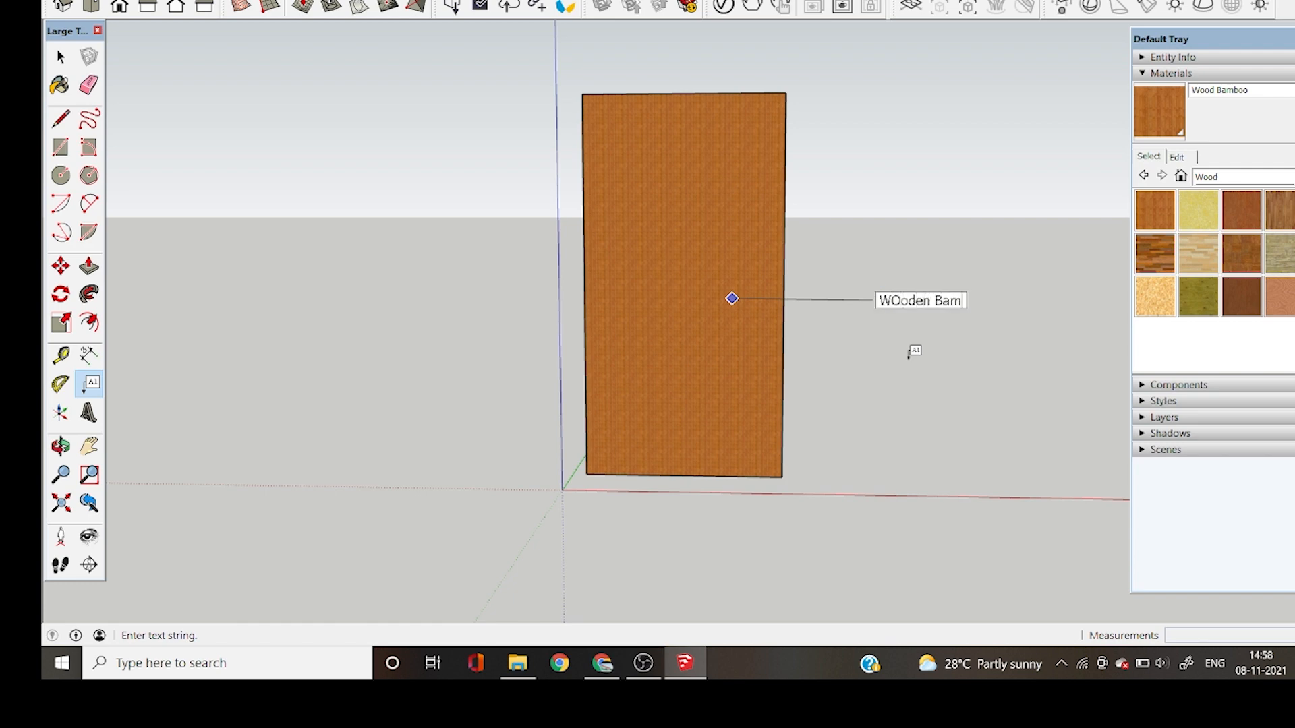
type("bo")
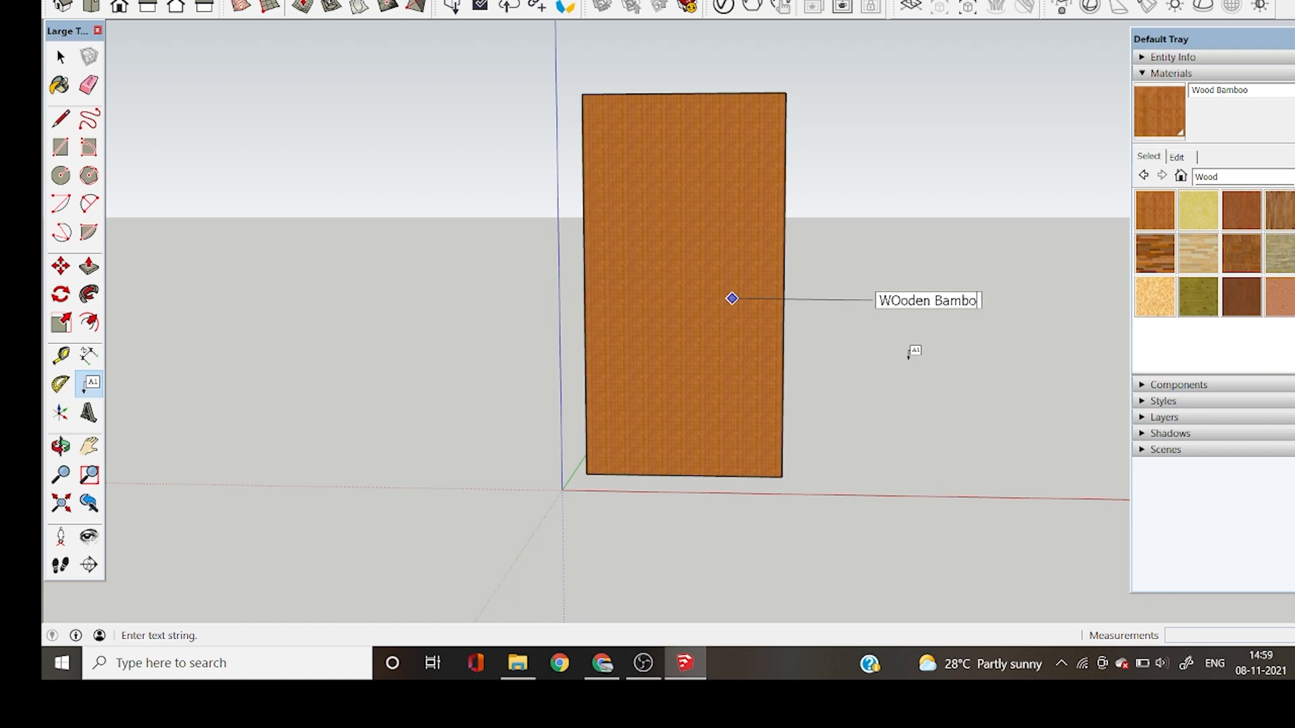
type("Wooden Bambo")
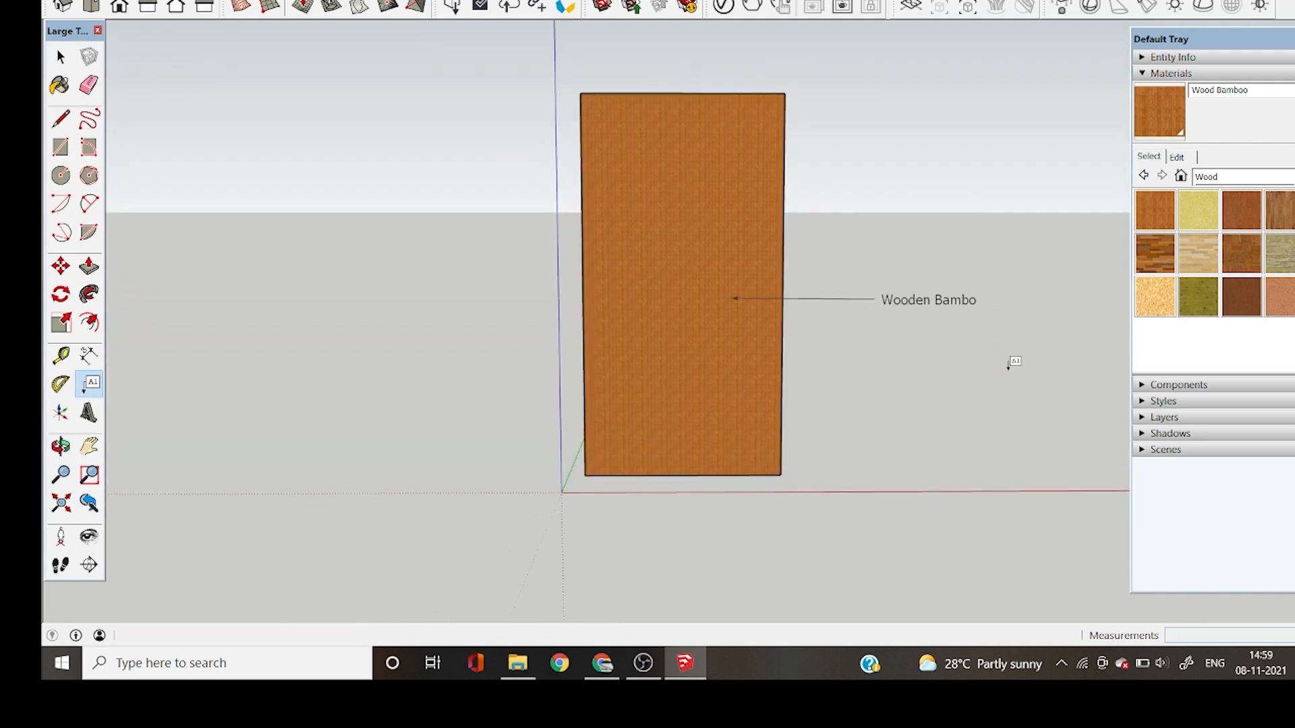
mouse_move(988, 354)
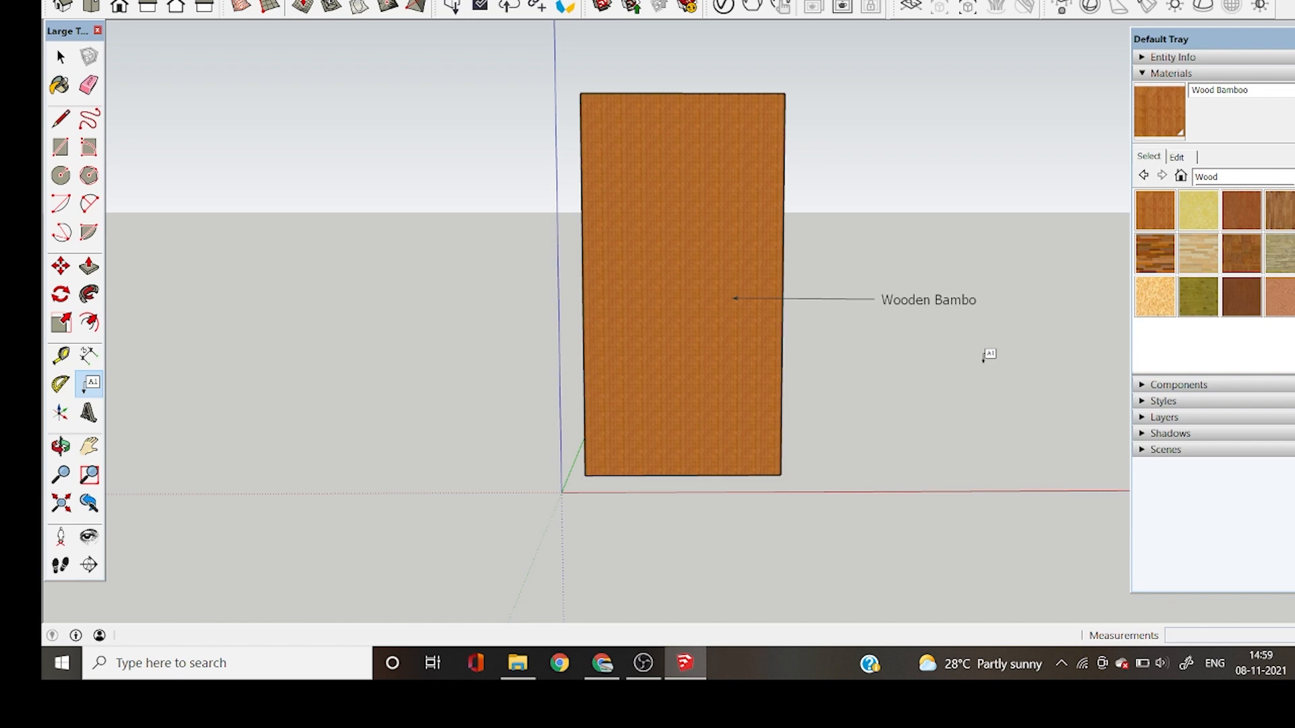
mouse_move(89, 383)
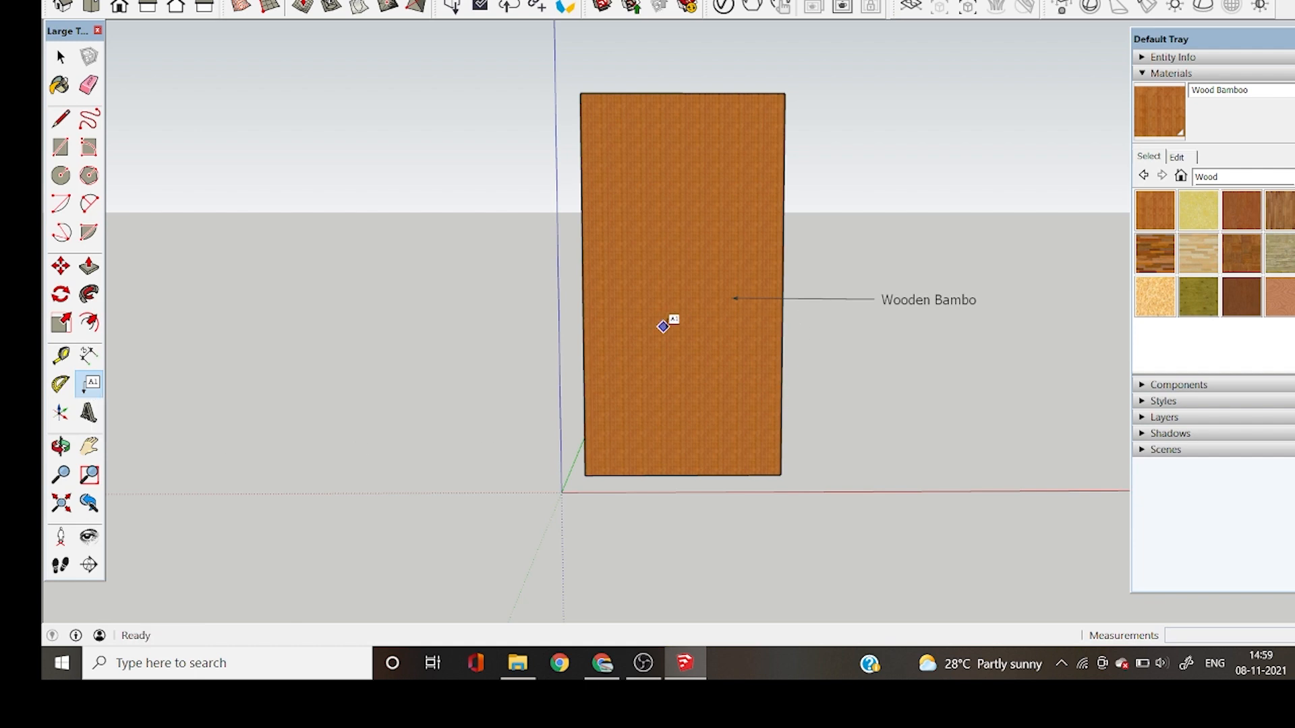
mouse_move(888, 320)
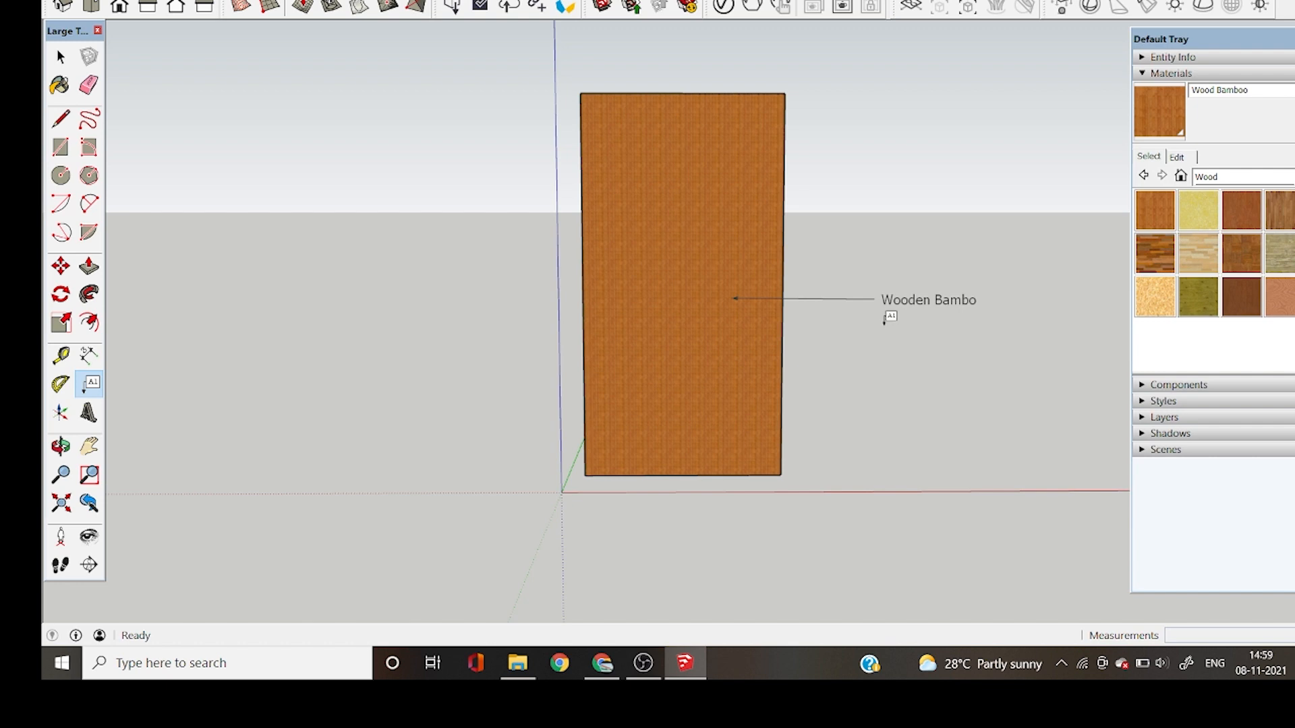
- Select the 'Wooden Bambo' label and show its Entity Info (12-point Tahoma)
left_click(58, 56)
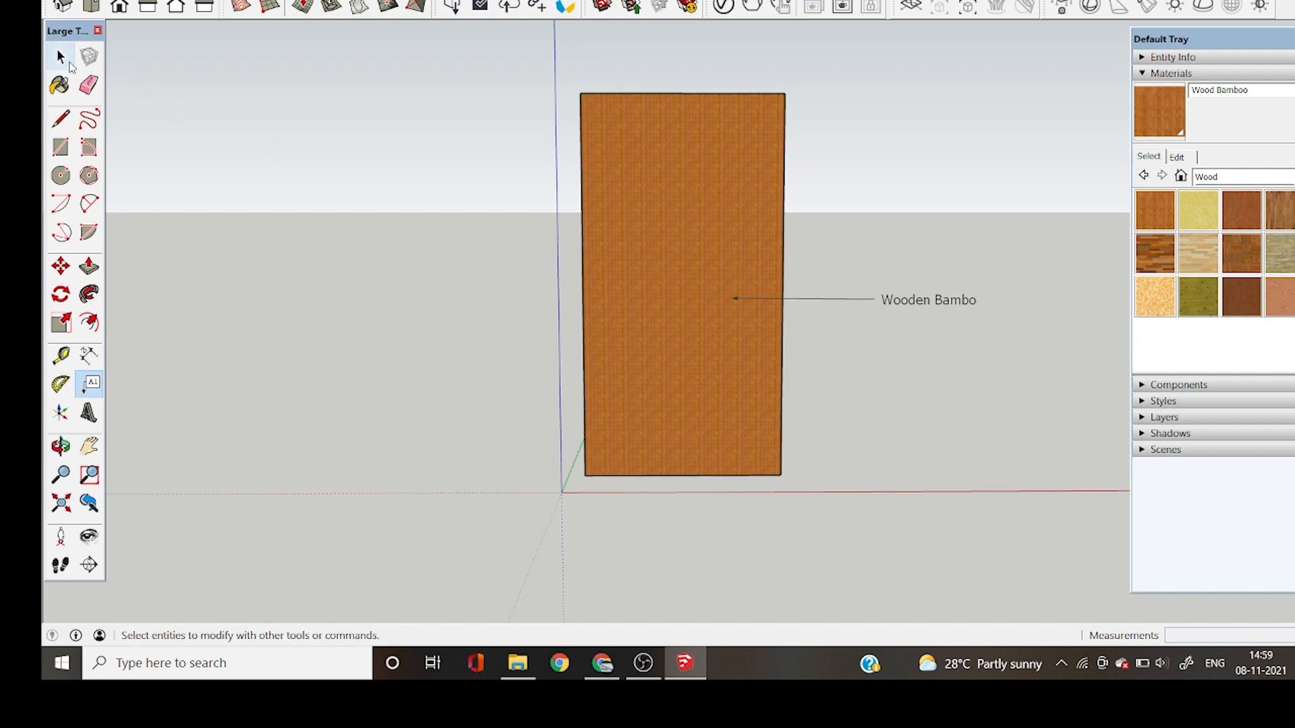
left_click(60, 55)
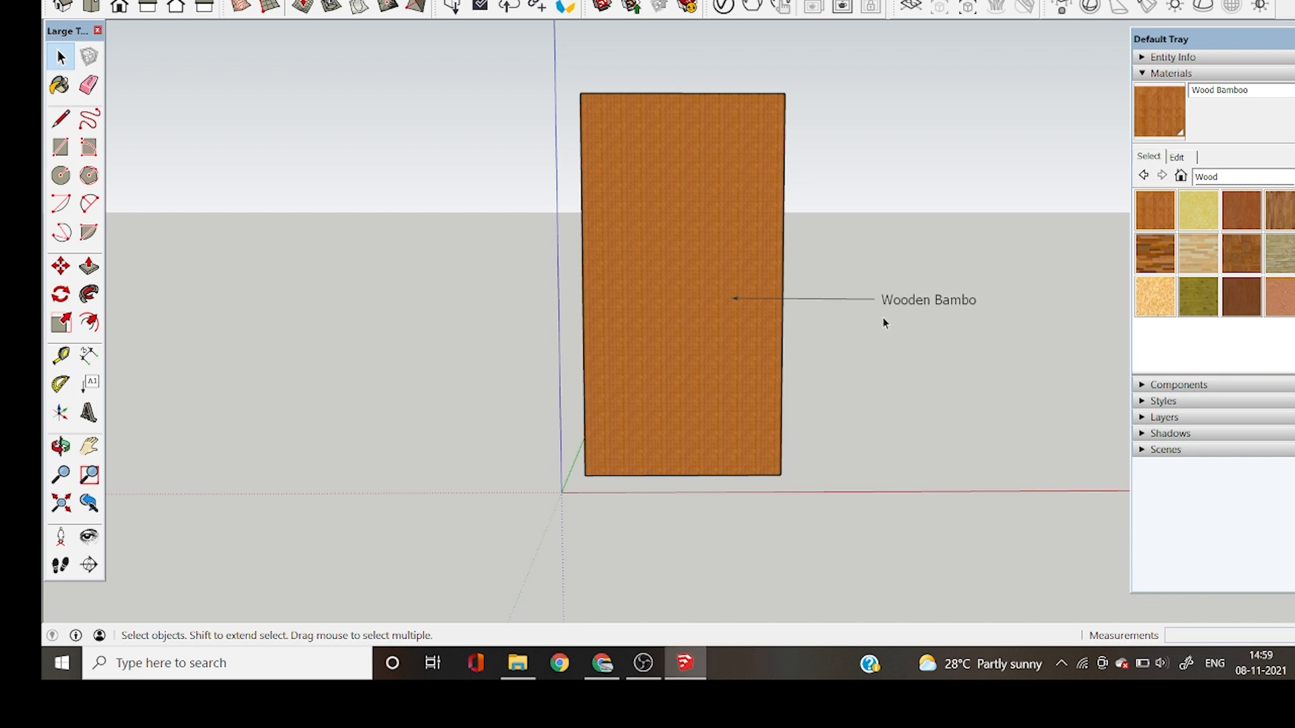
mouse_move(763, 317)
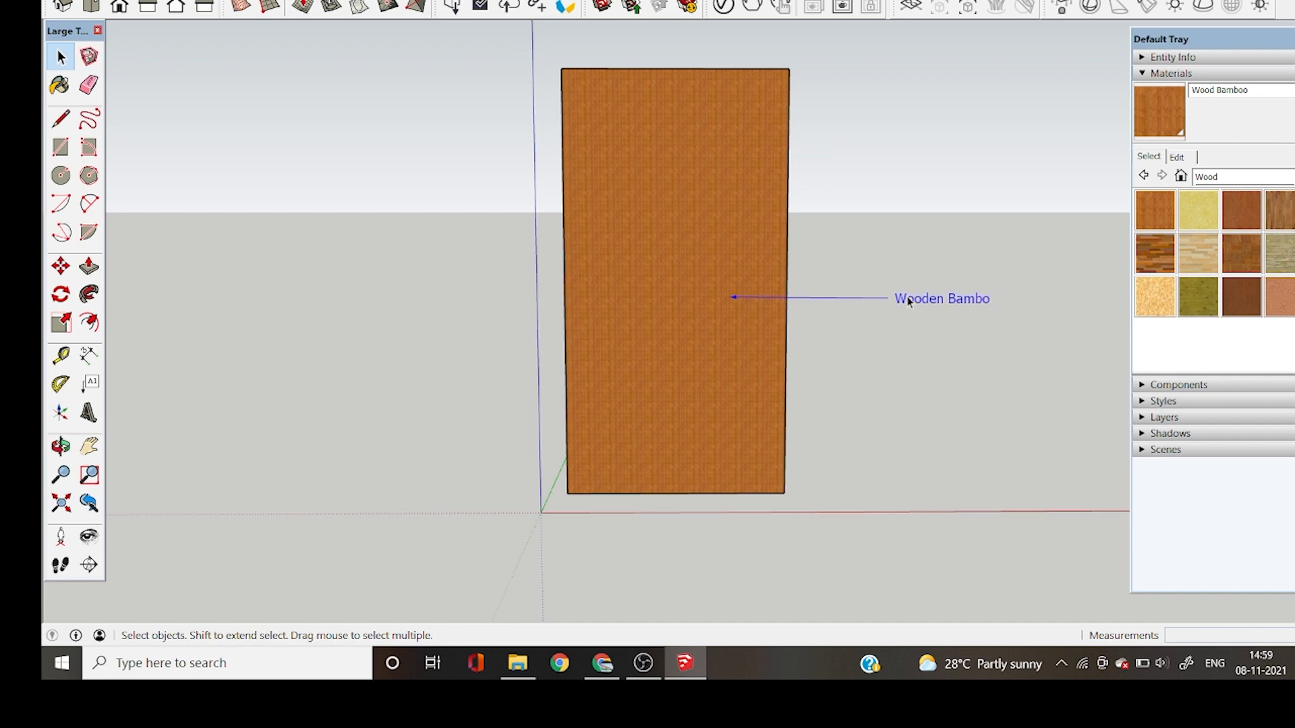
right_click(942, 298)
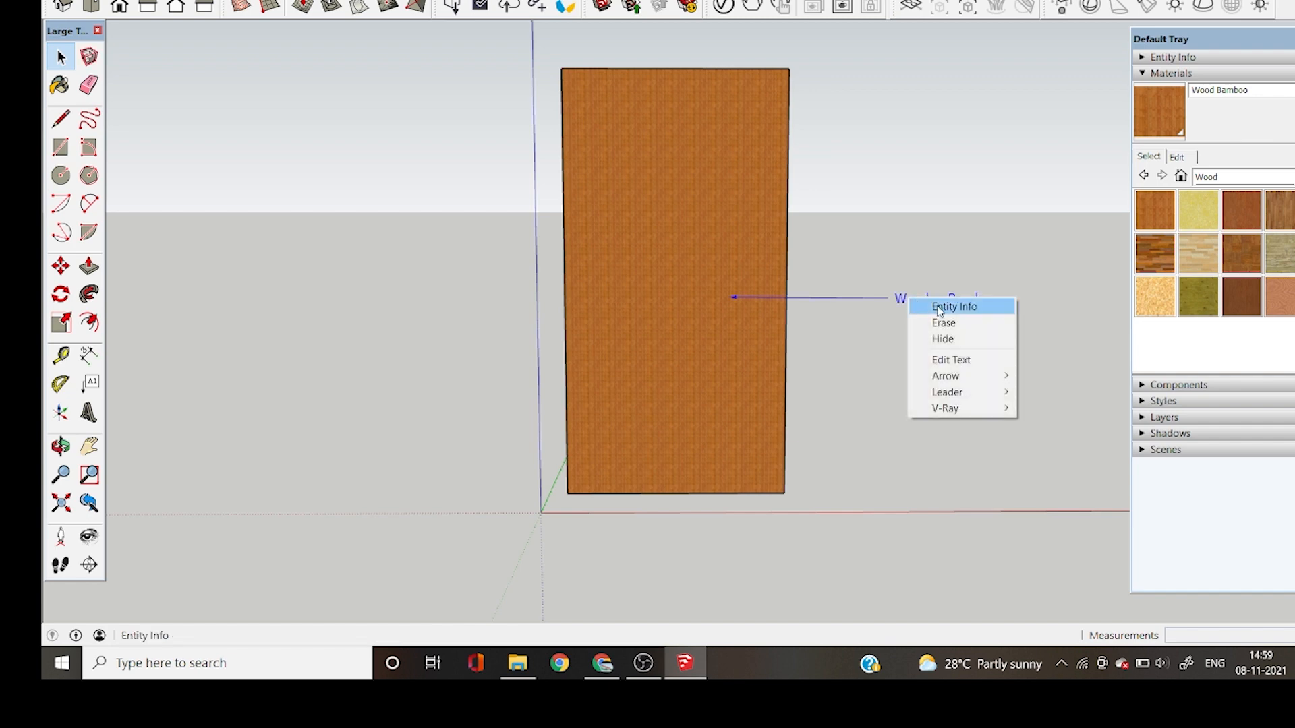
left_click(953, 307)
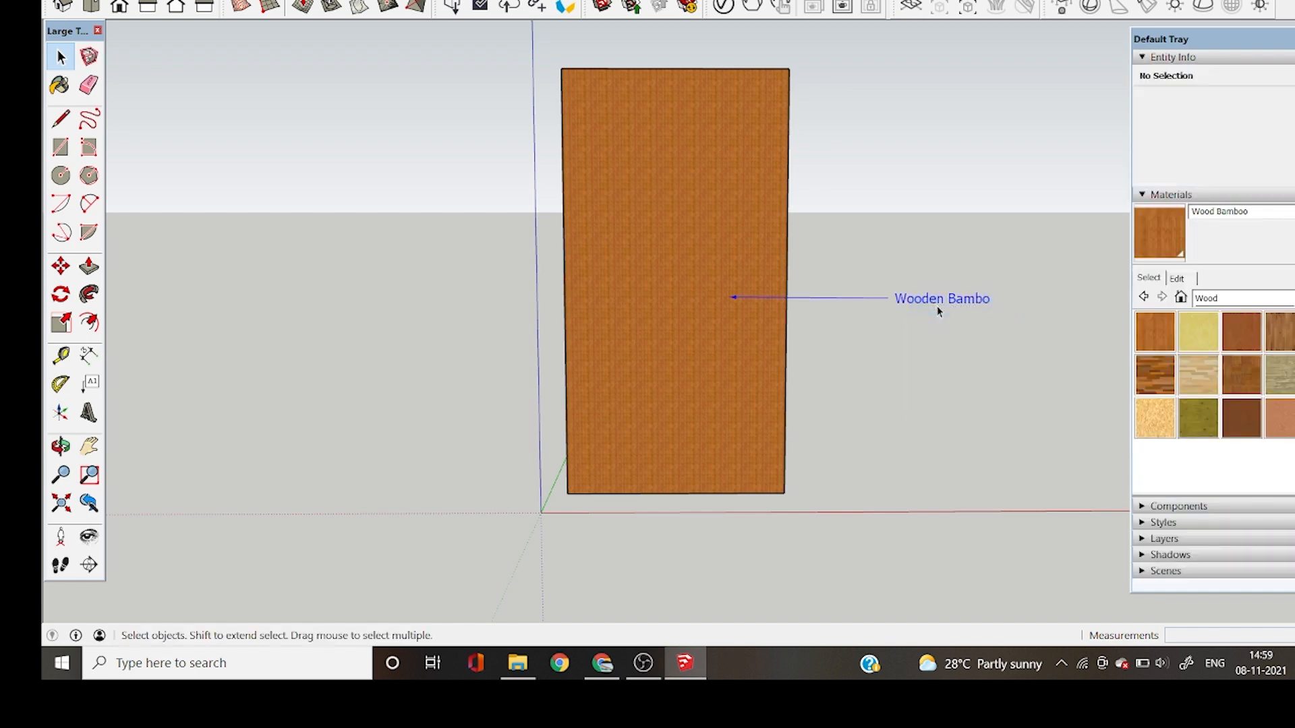
left_click(942, 298)
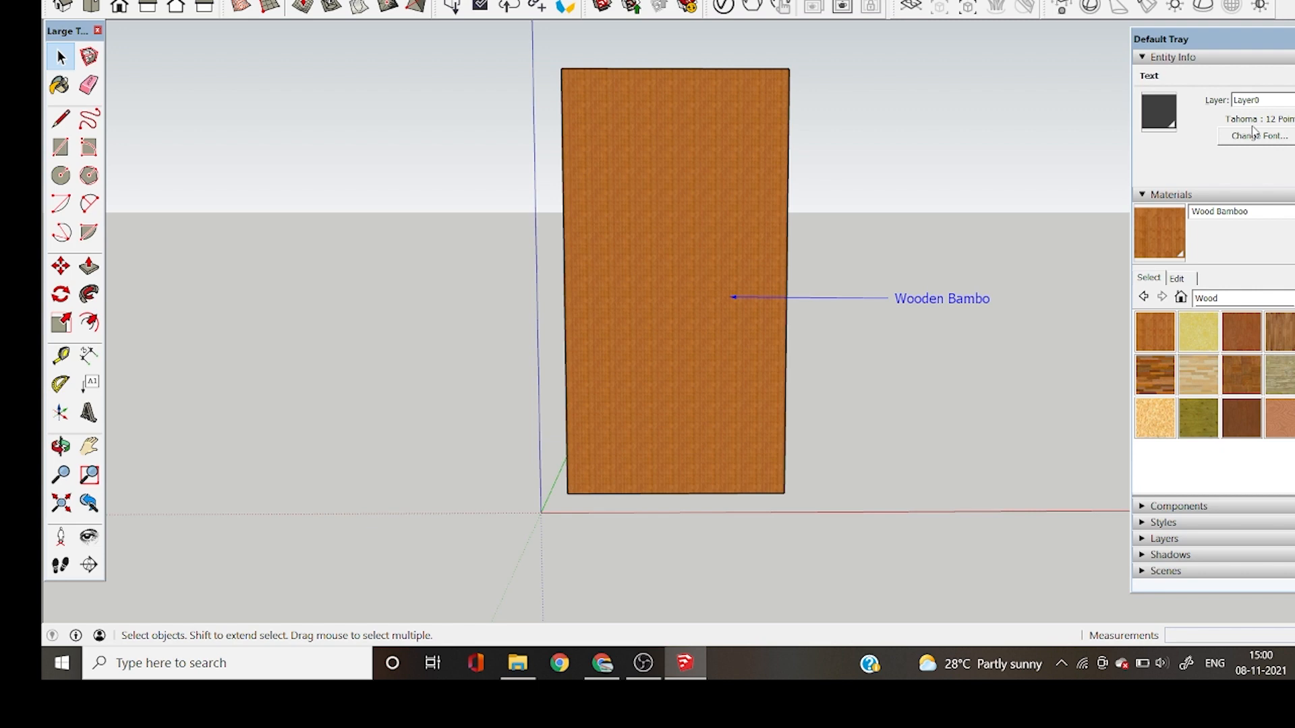
mouse_move(1272, 143)
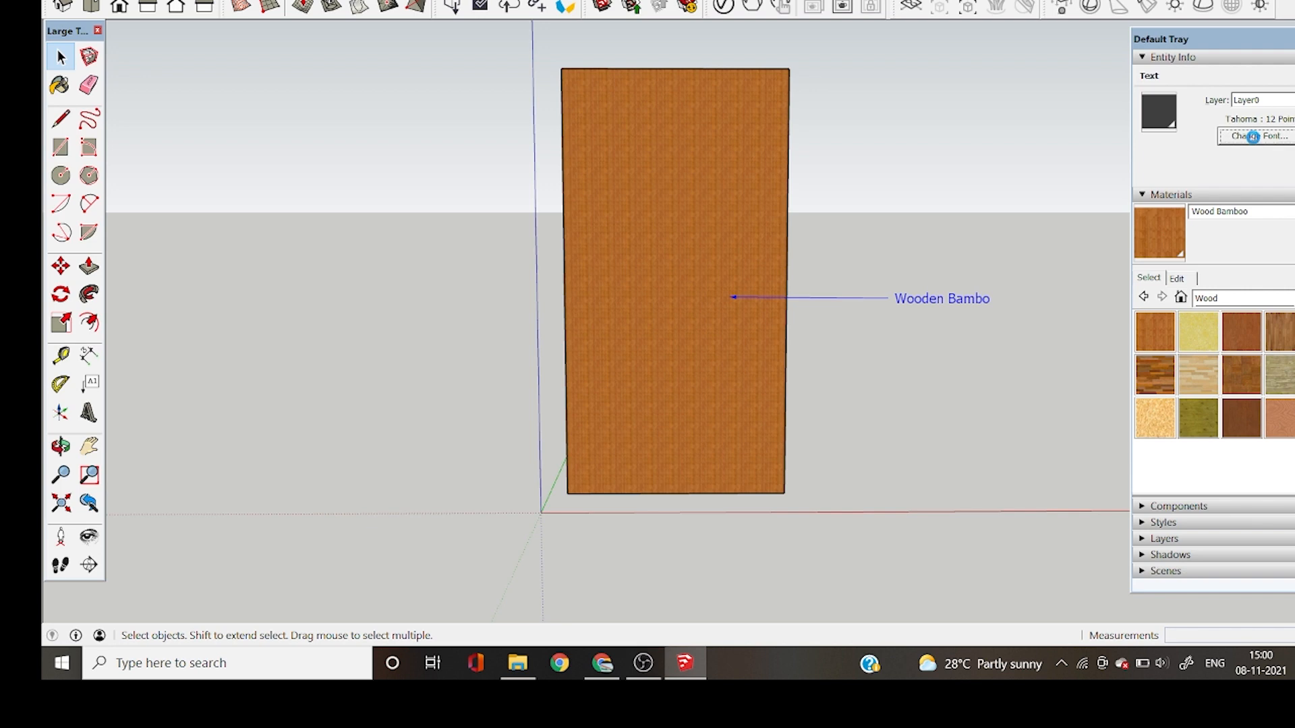
- Change the label font to Times New Roman Italic, size 18, sized by height
left_click(1256, 135)
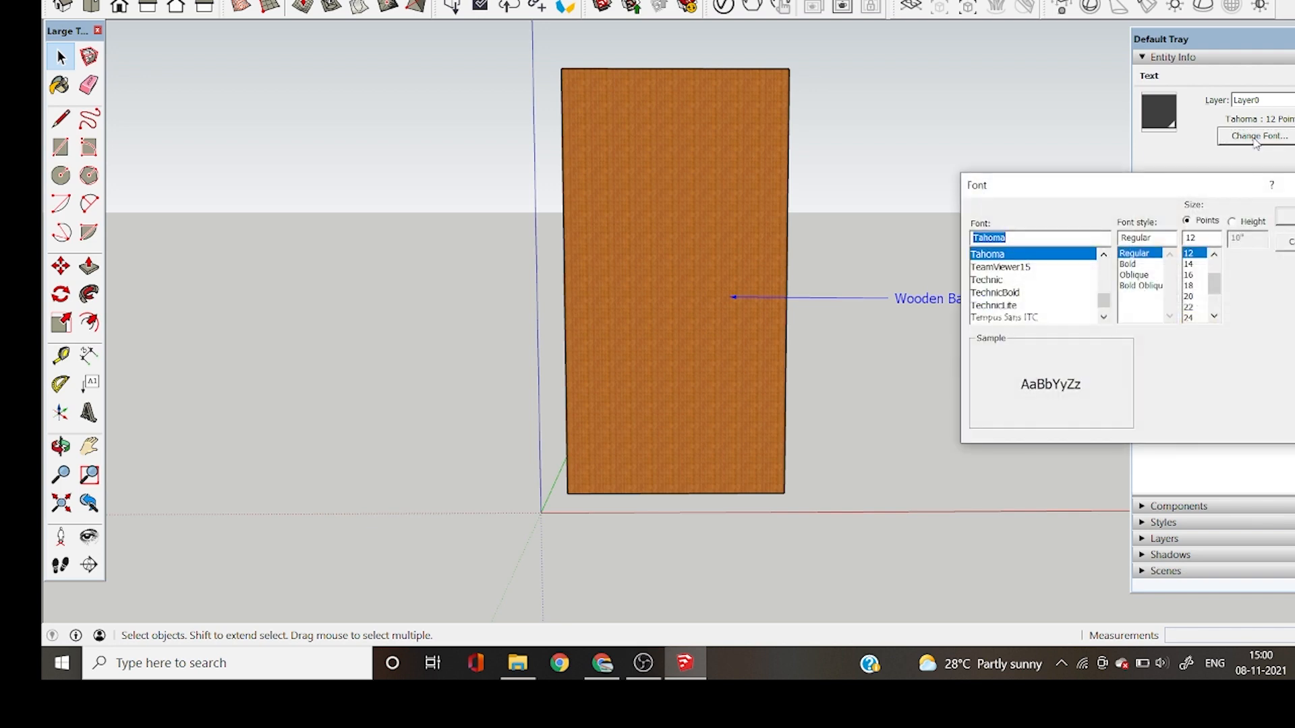
mouse_move(1020, 299)
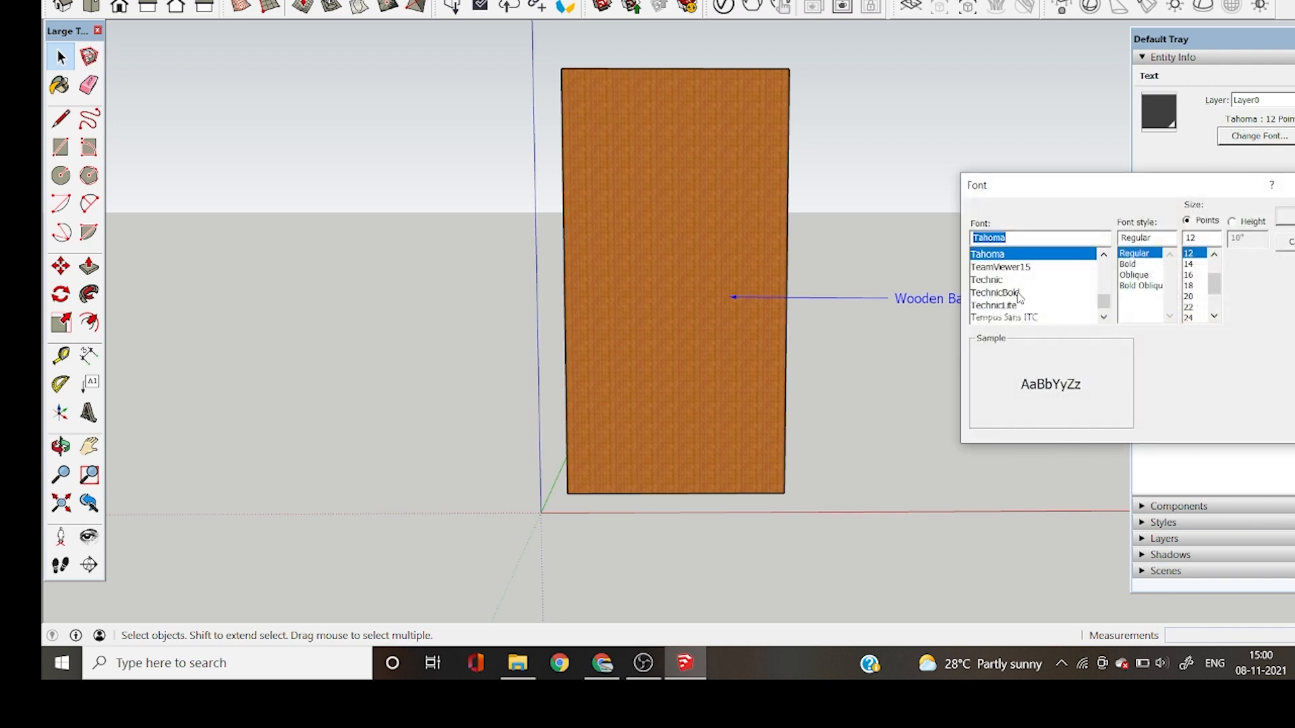
left_click(1009, 265)
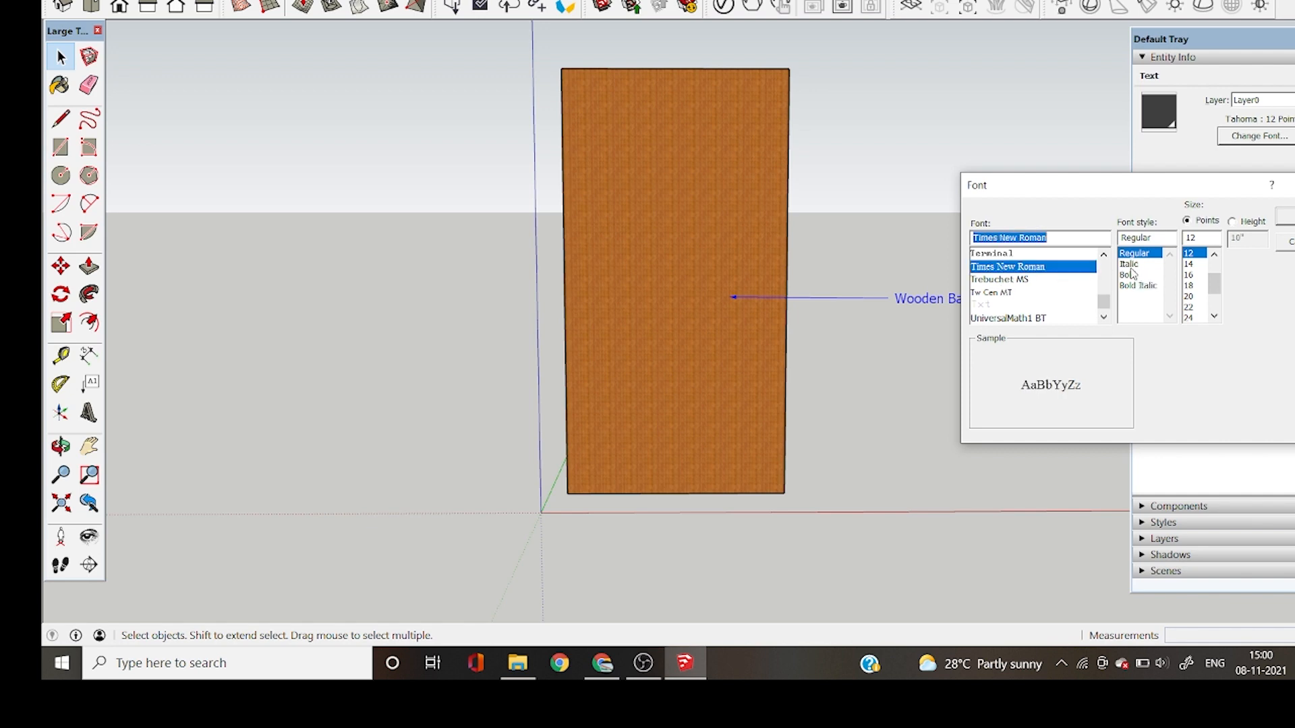
left_click(1129, 263)
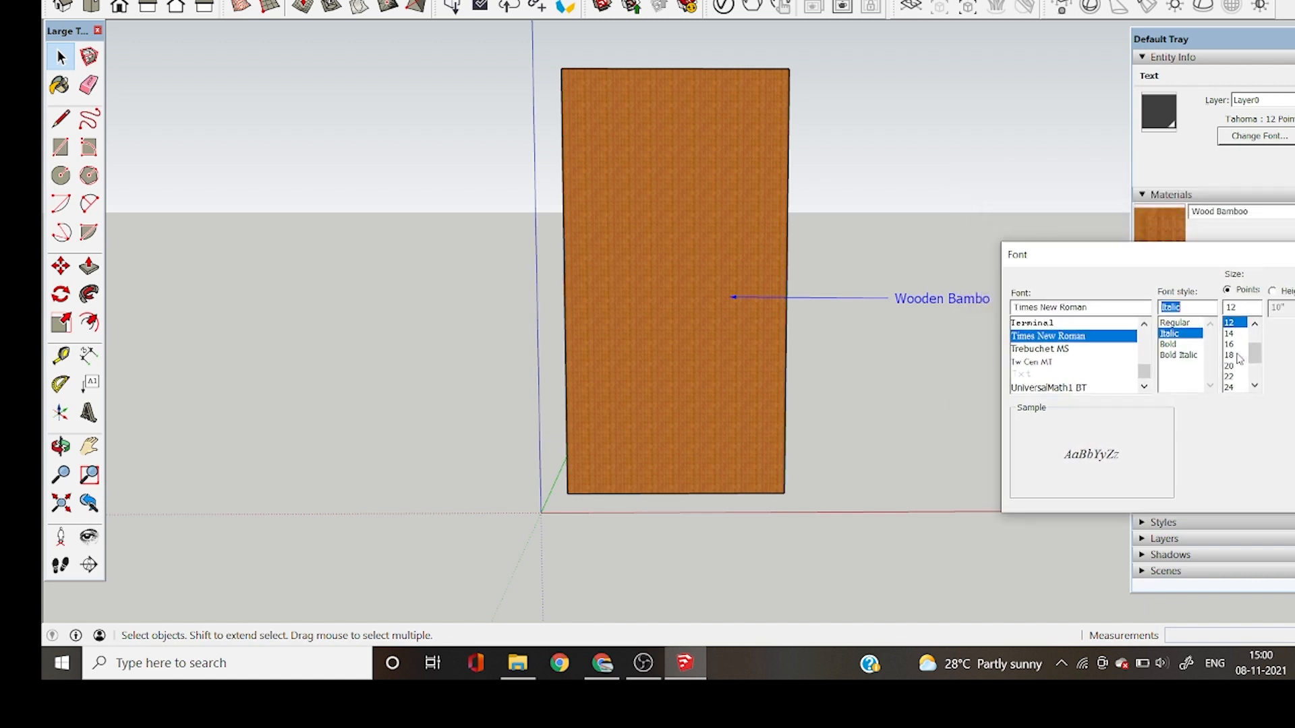
left_click(1229, 354)
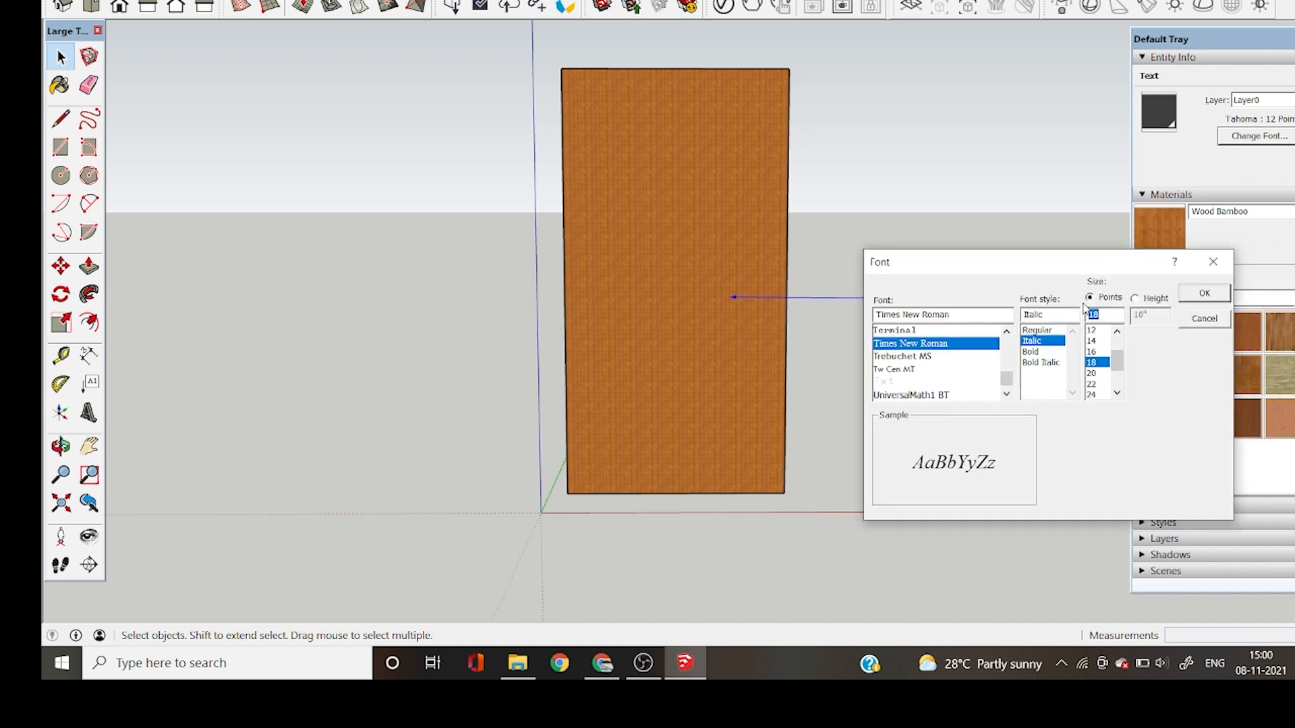
left_click(1136, 297)
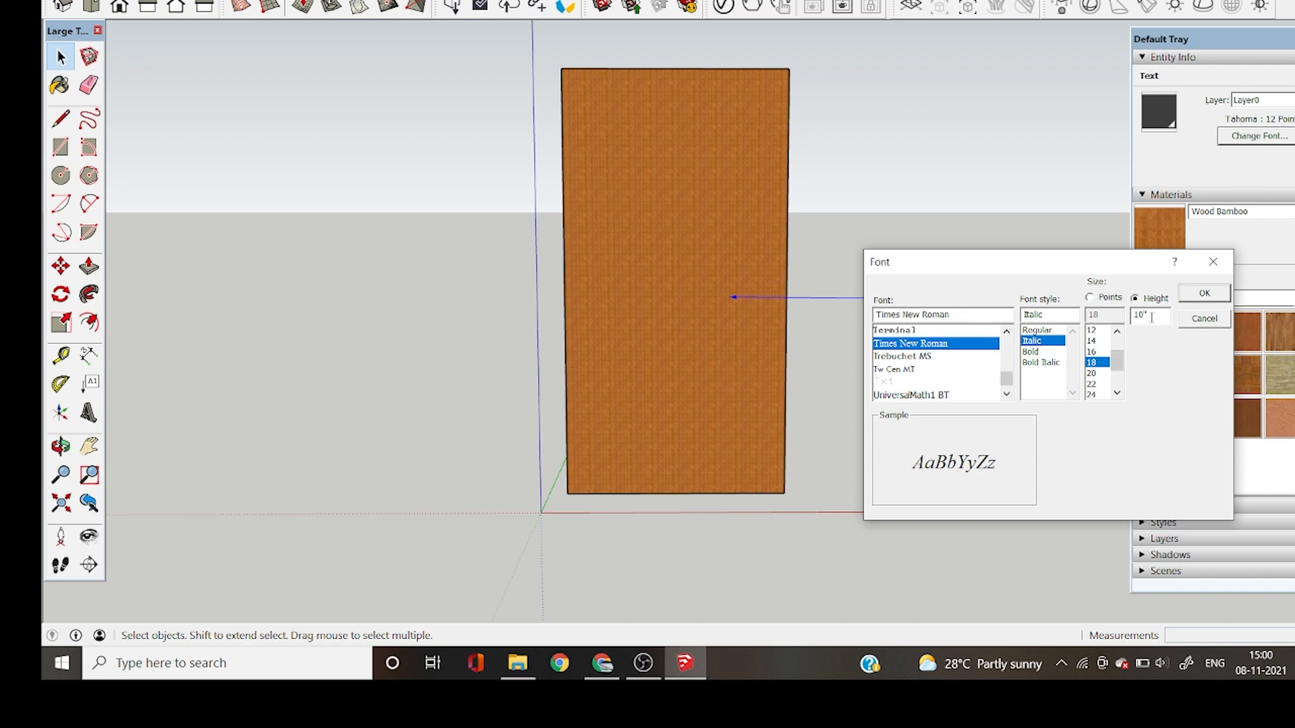
mouse_move(1042, 532)
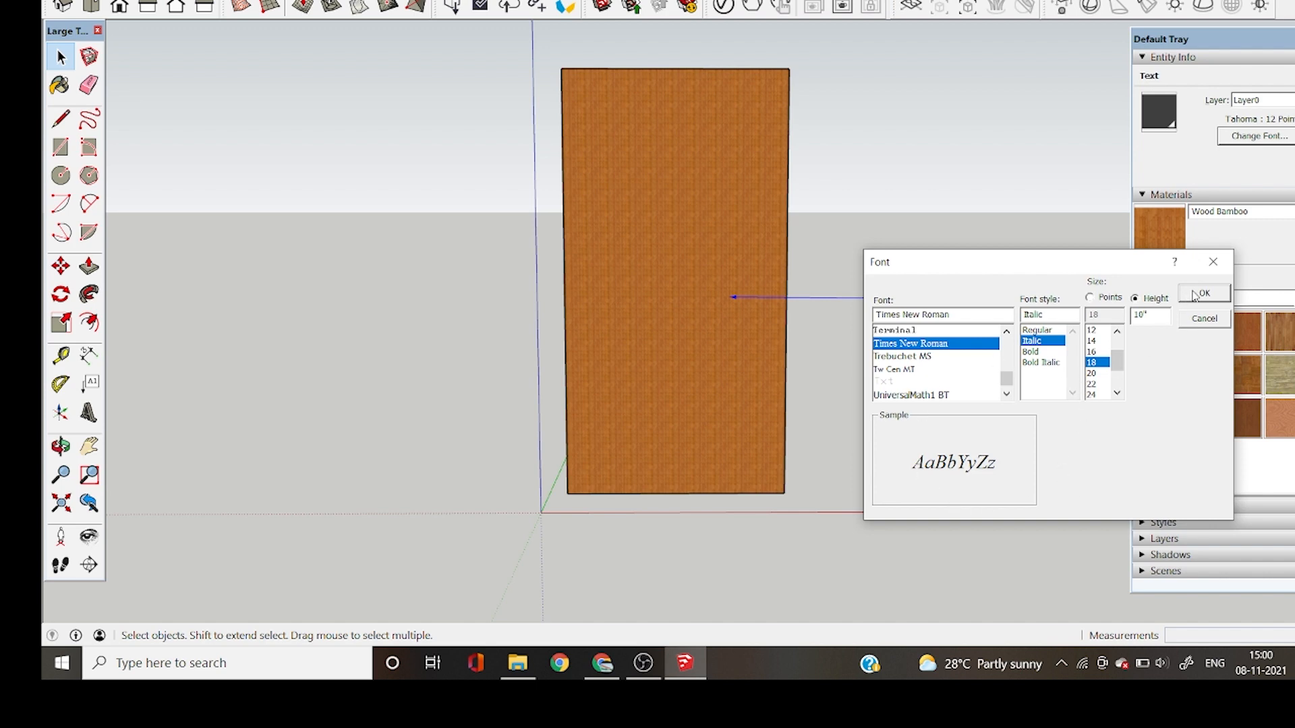
left_click(1202, 293)
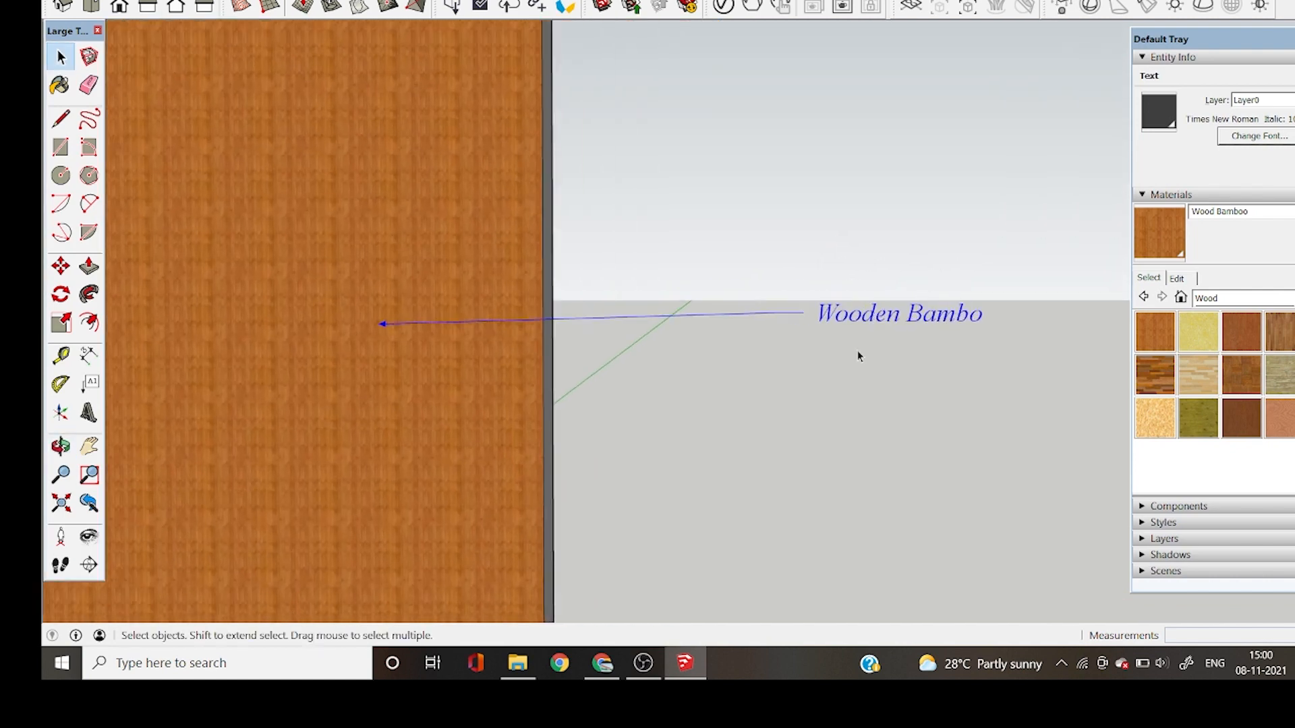
mouse_move(938, 316)
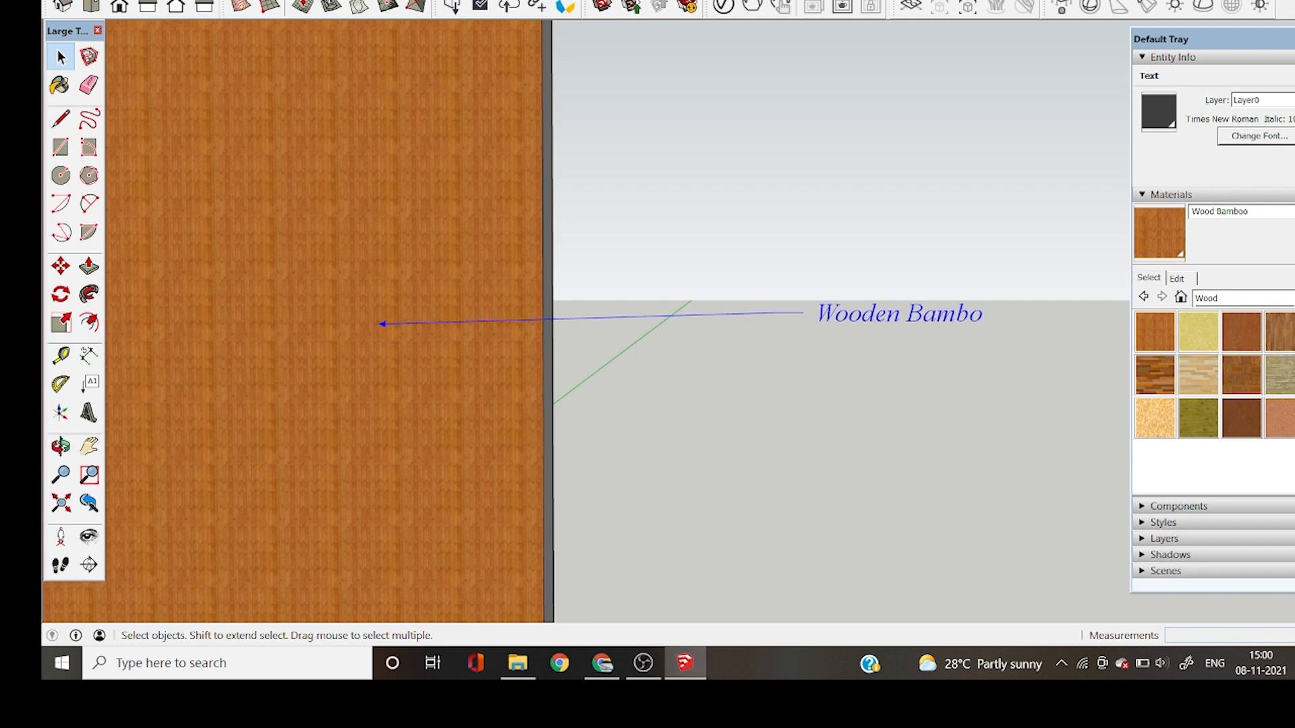
mouse_move(892, 333)
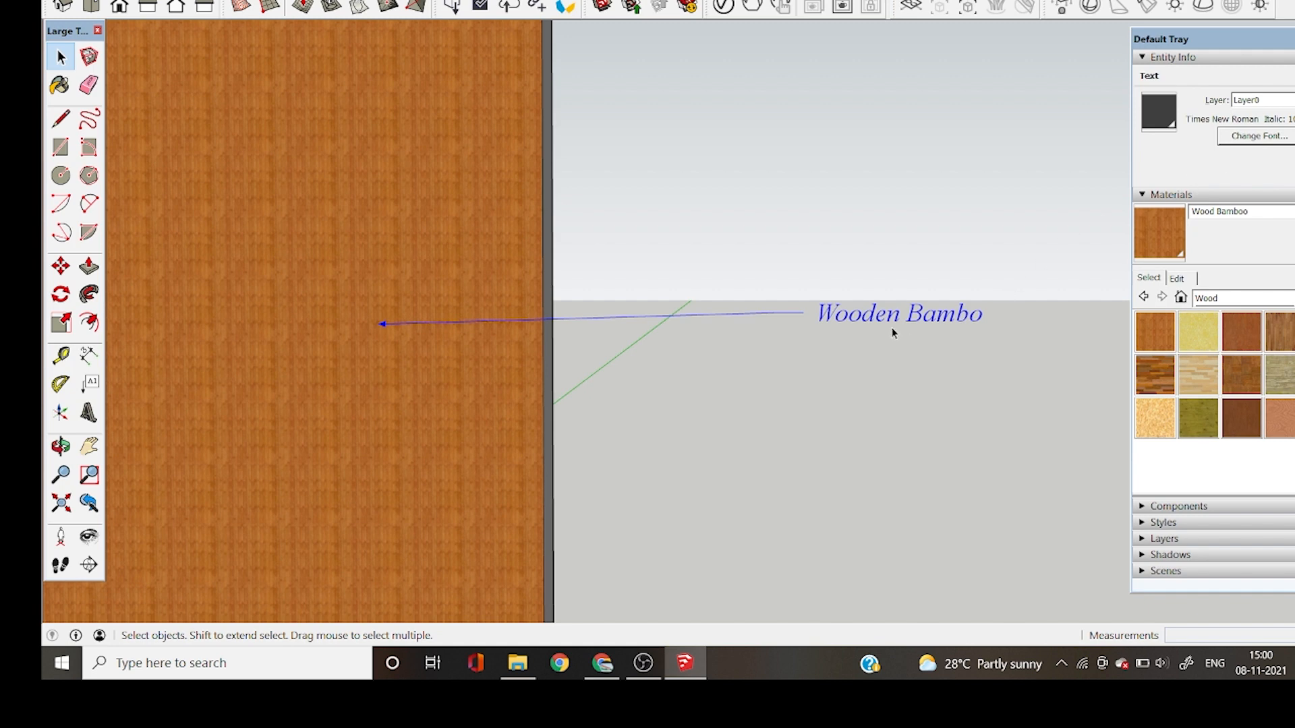
mouse_move(1286, 145)
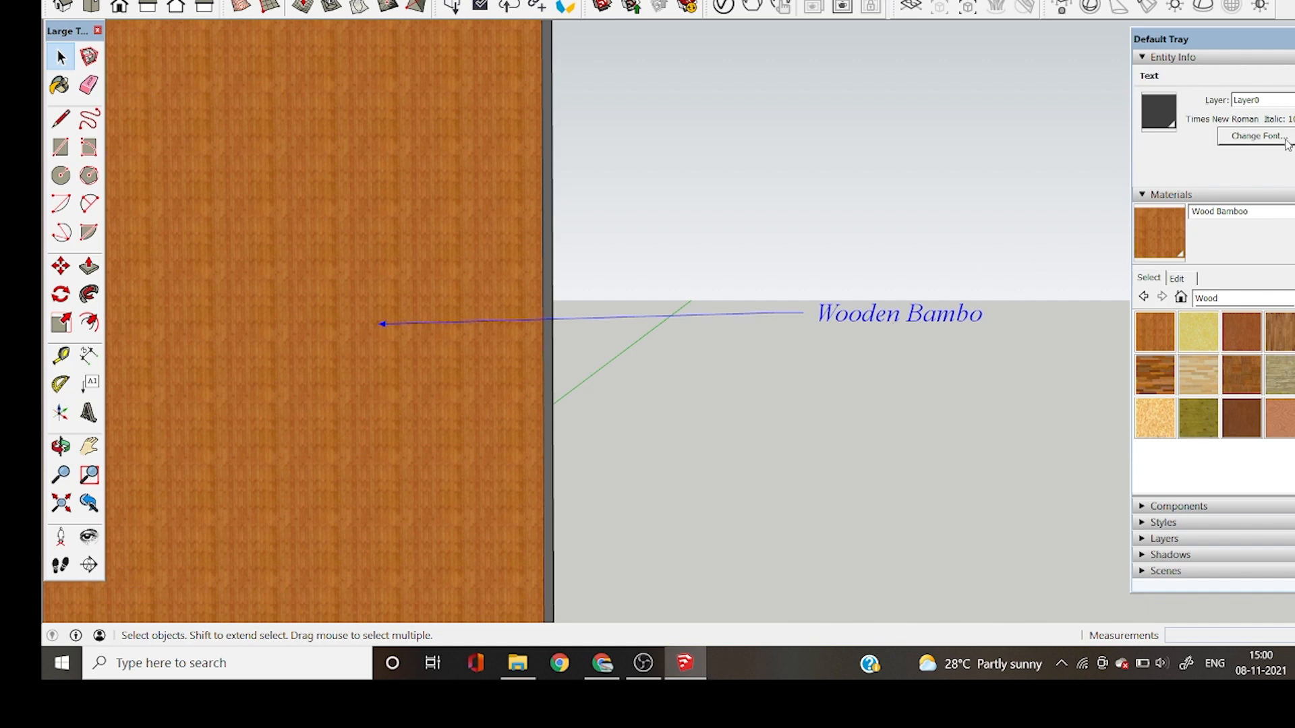
- Pick Century Gothic Regular, size 22, height-based, in the label's font settings
left_click(1257, 136)
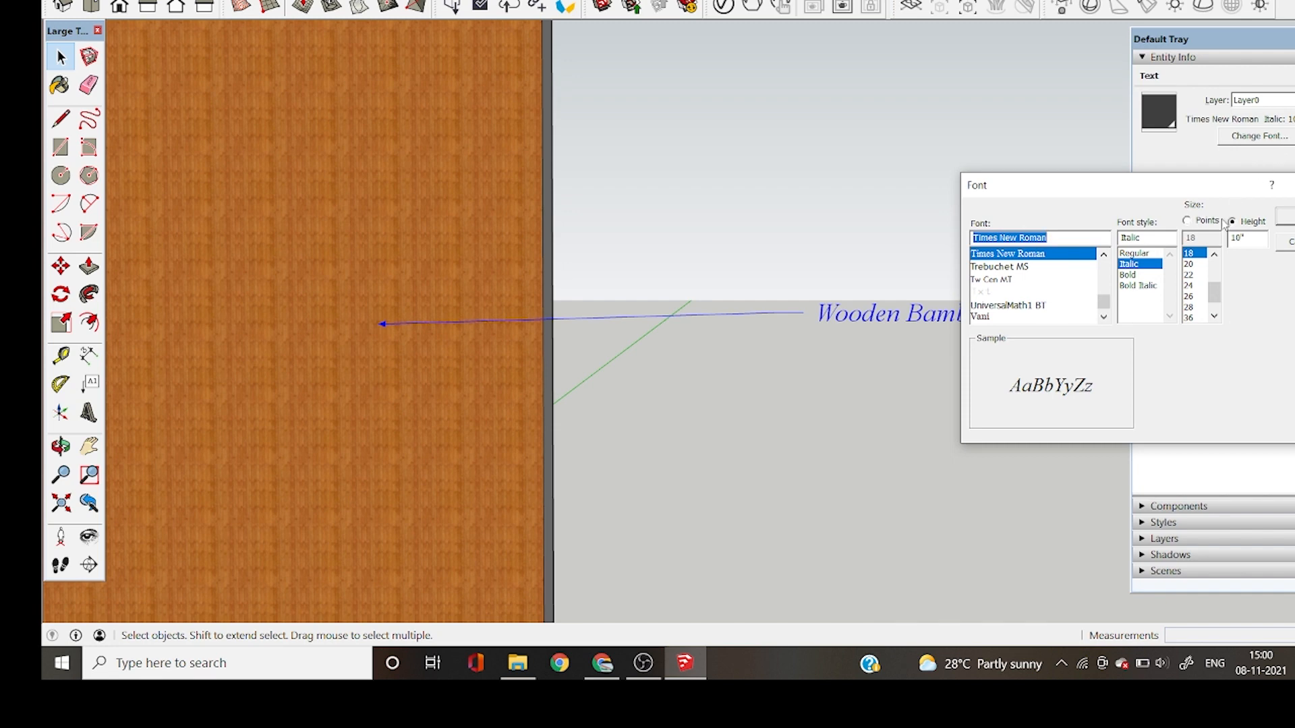
mouse_move(966, 396)
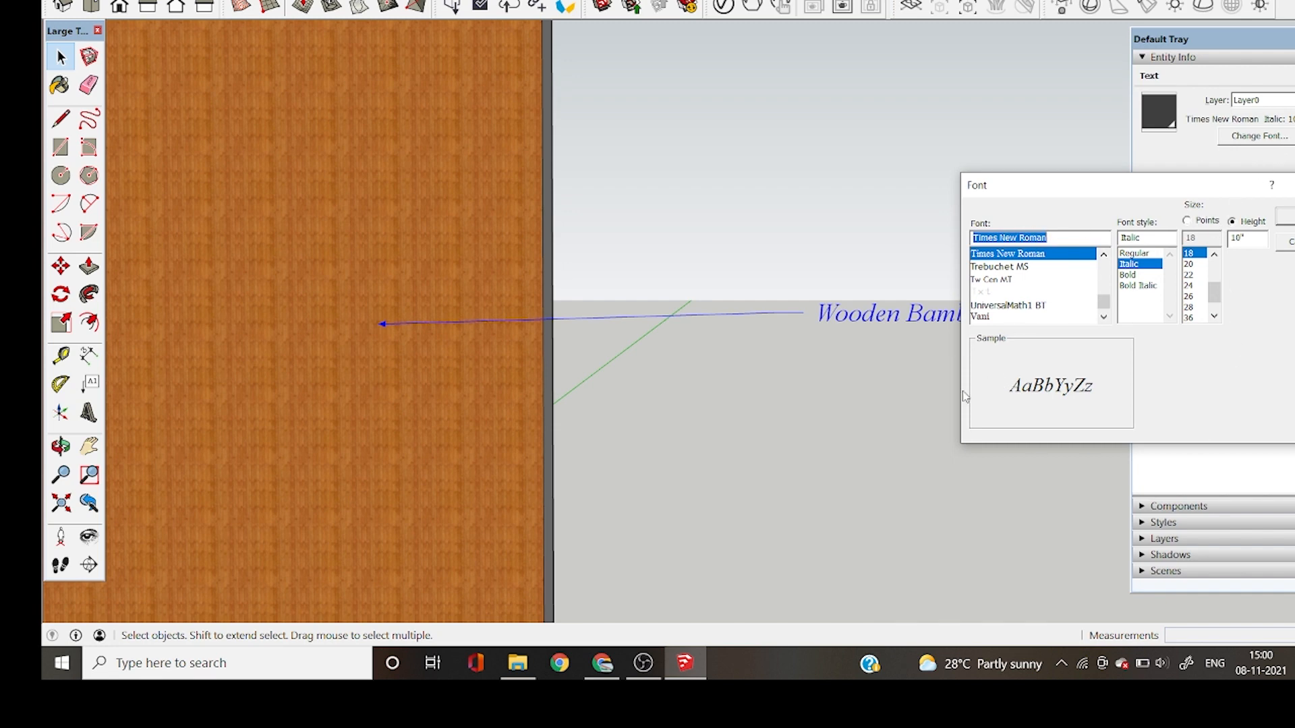
mouse_move(1012, 279)
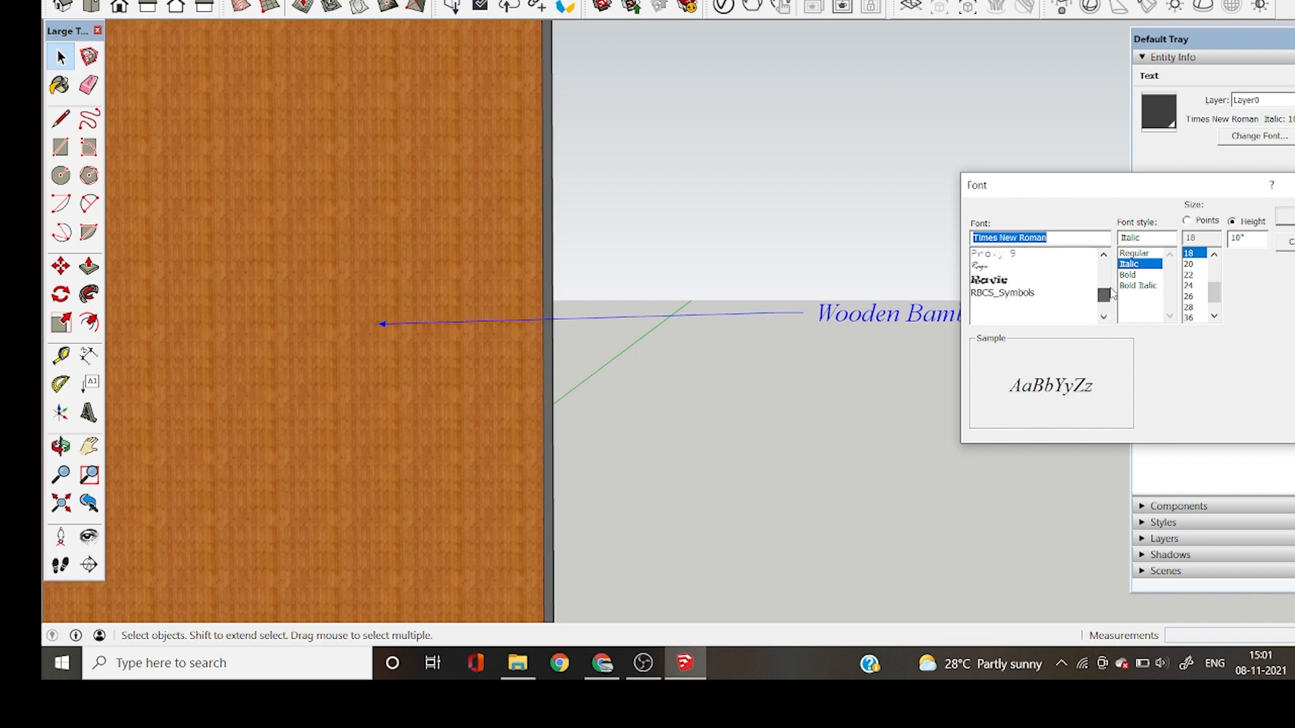
scroll("up", 3)
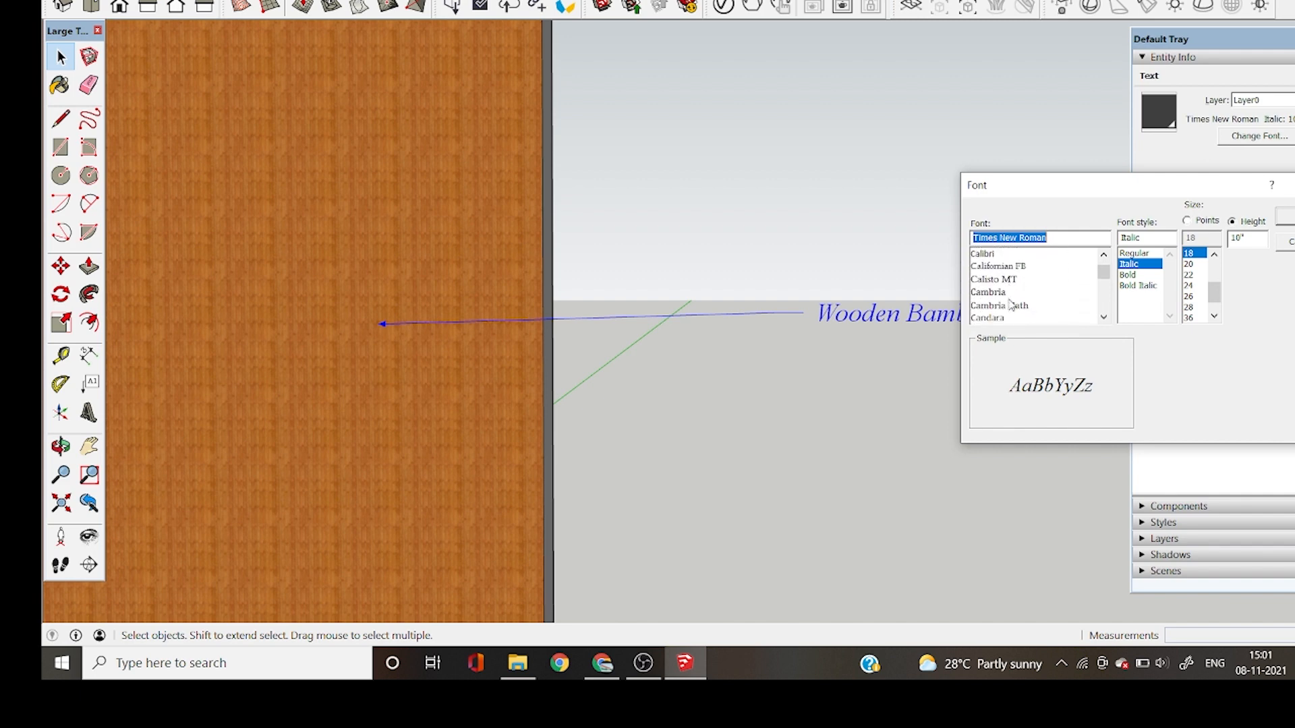
scroll("down", 3)
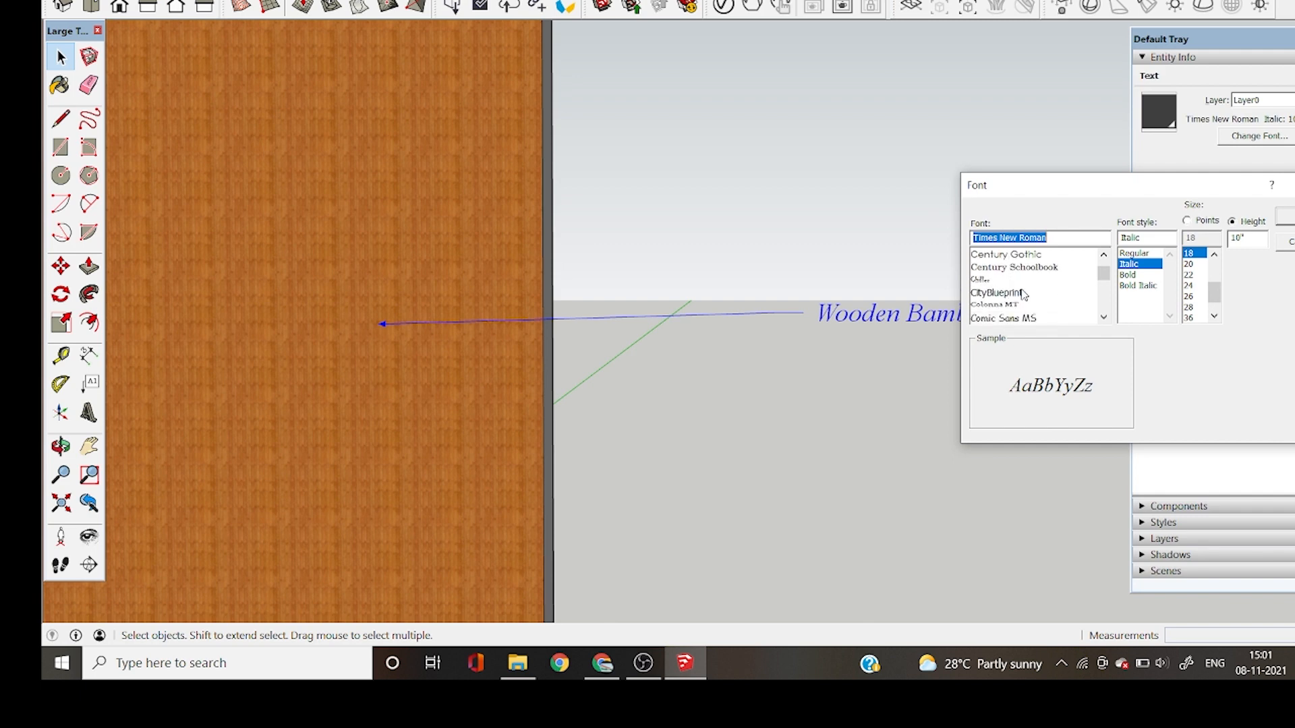
left_click(1006, 255)
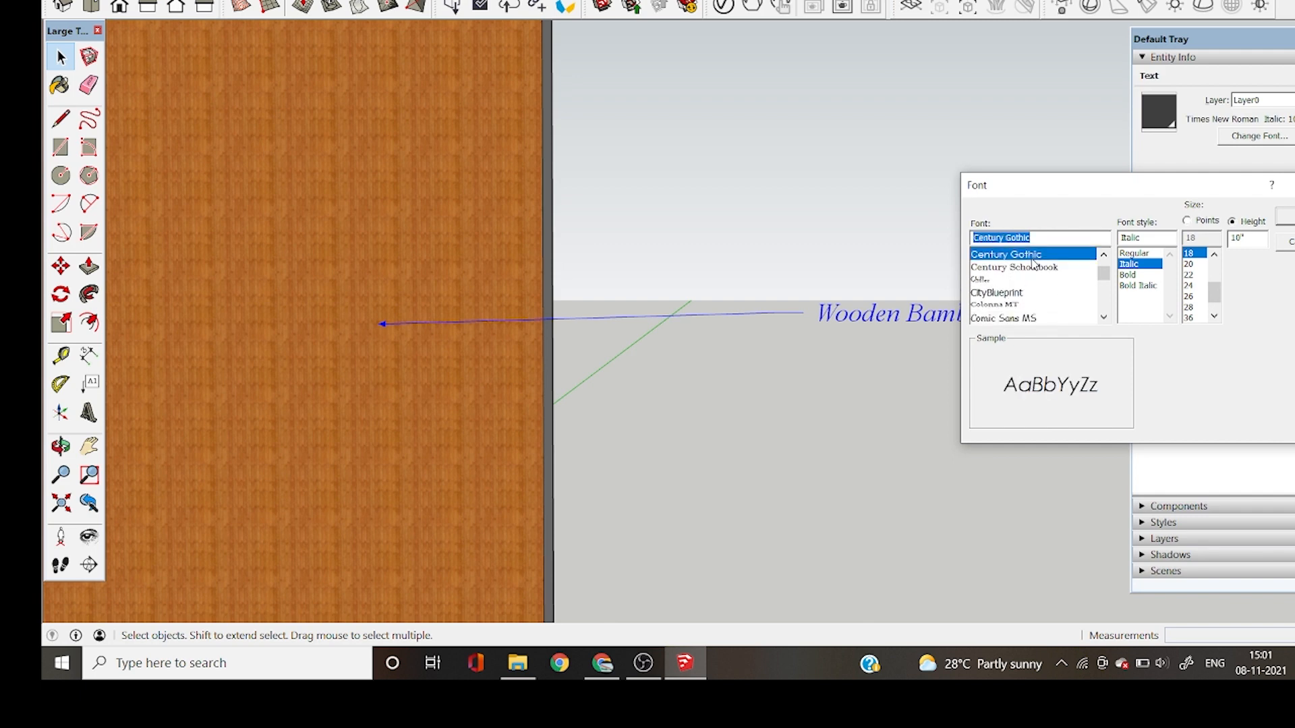
left_click(1135, 253)
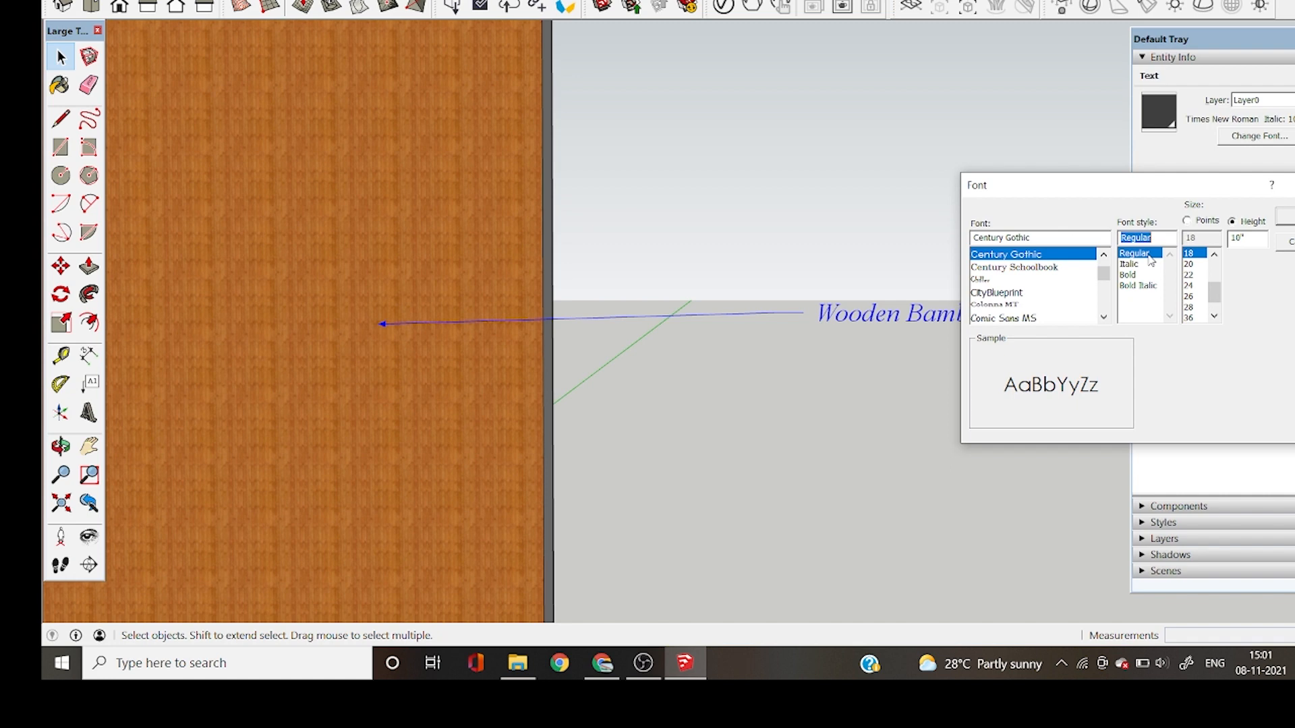
mouse_move(1193, 273)
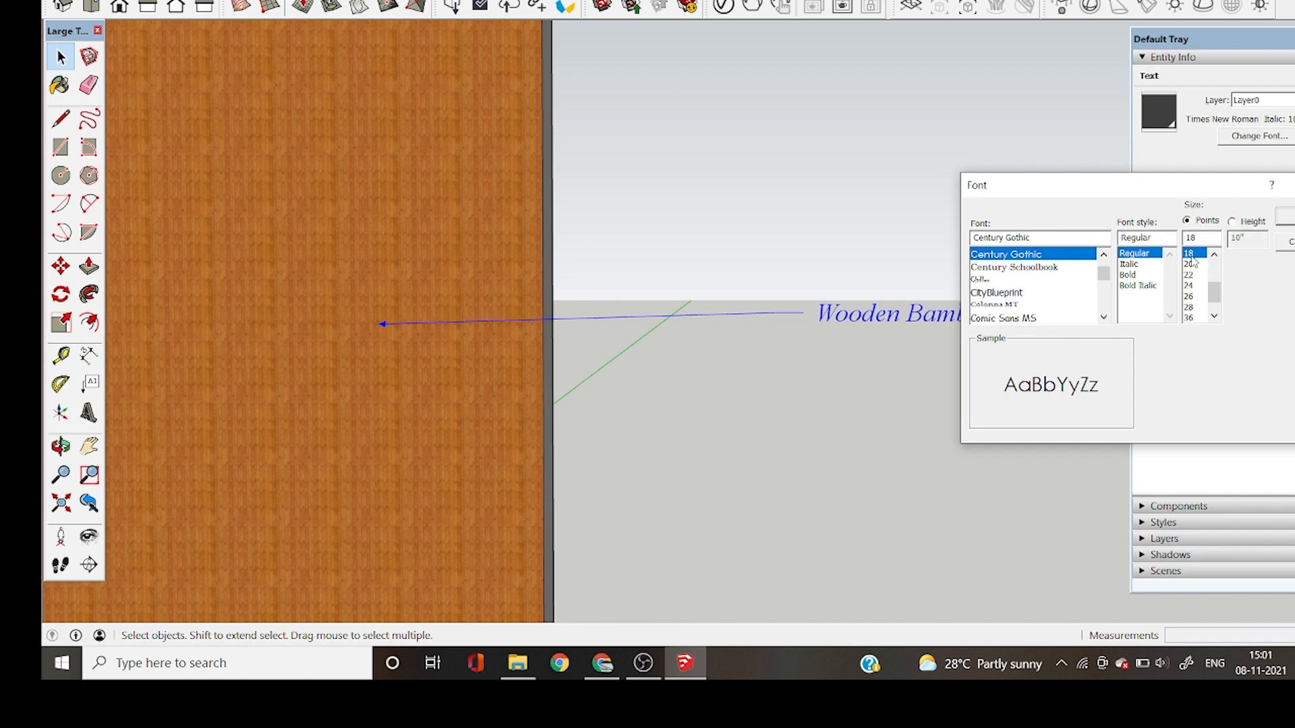
left_click(1187, 274)
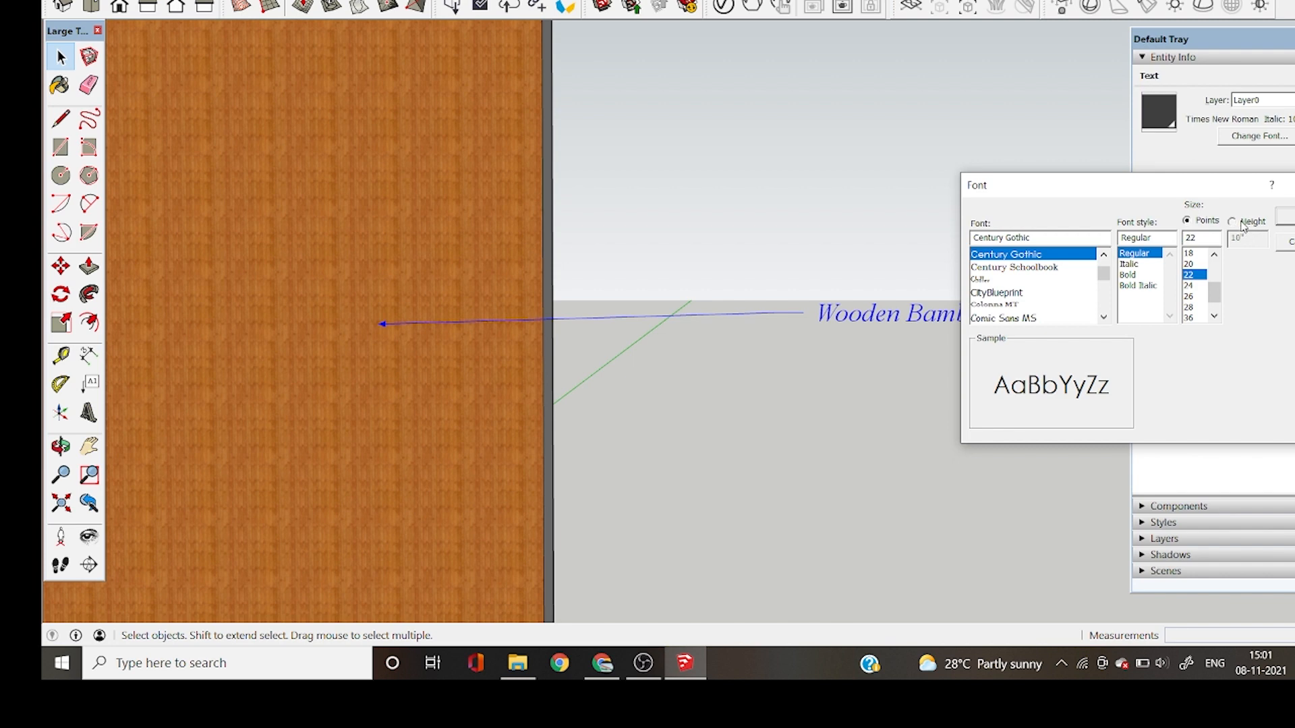
left_click(1233, 221)
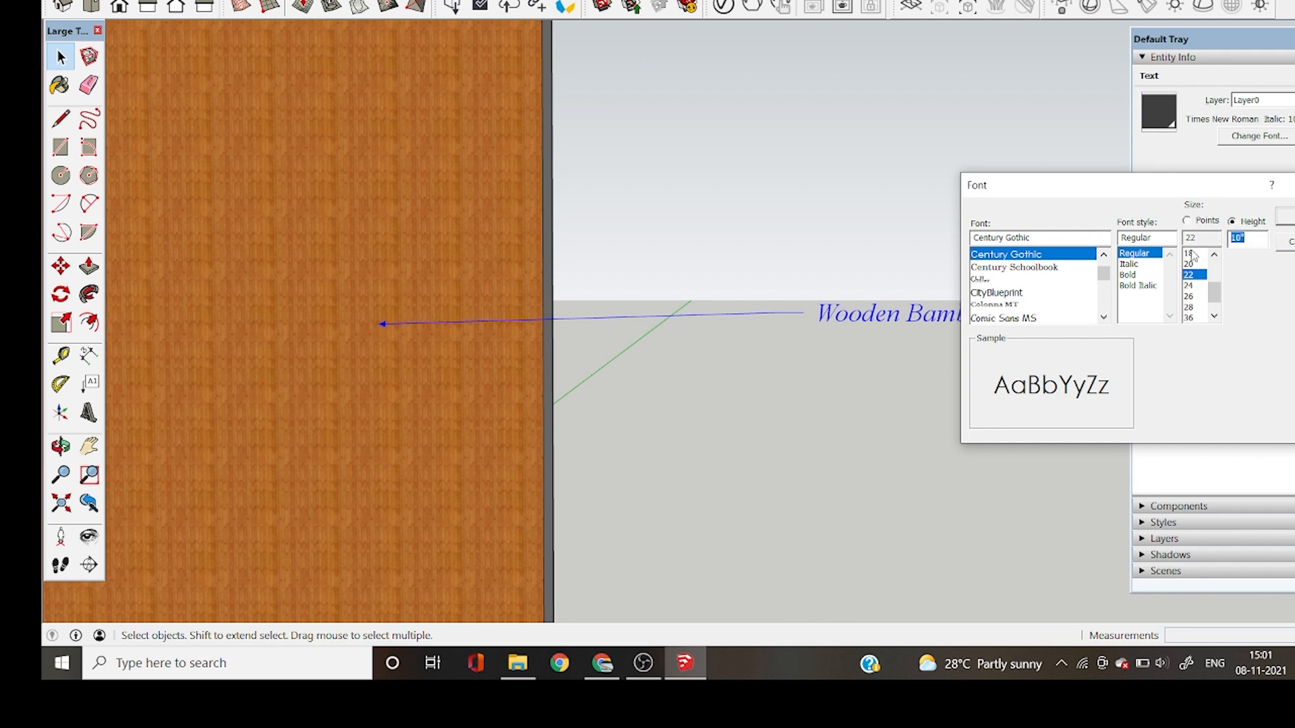